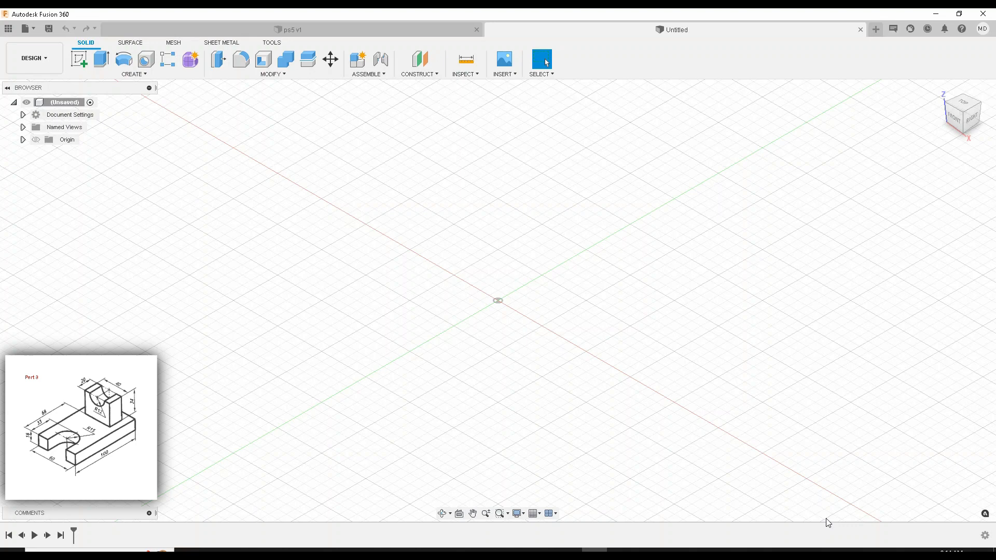
mouse_move(687, 269)
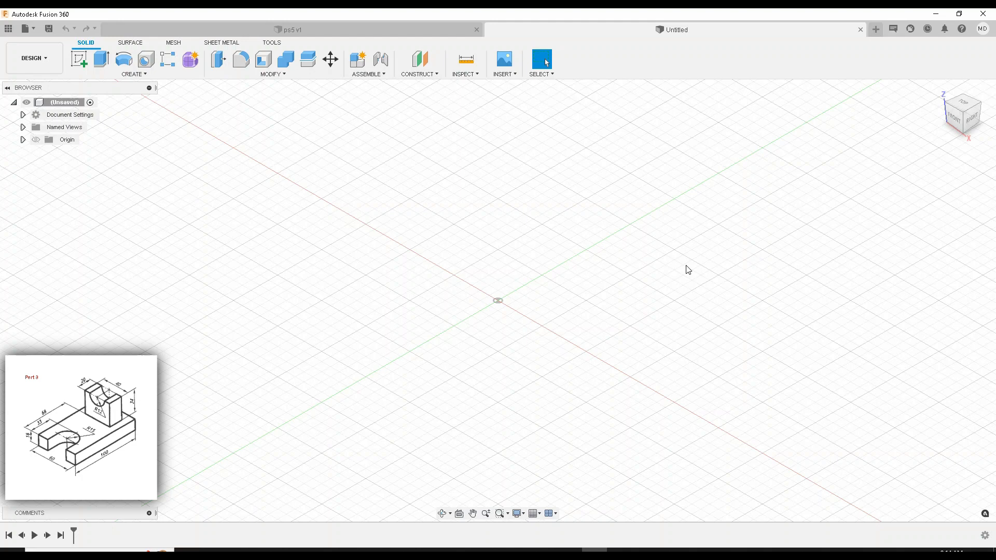
mouse_move(679, 259)
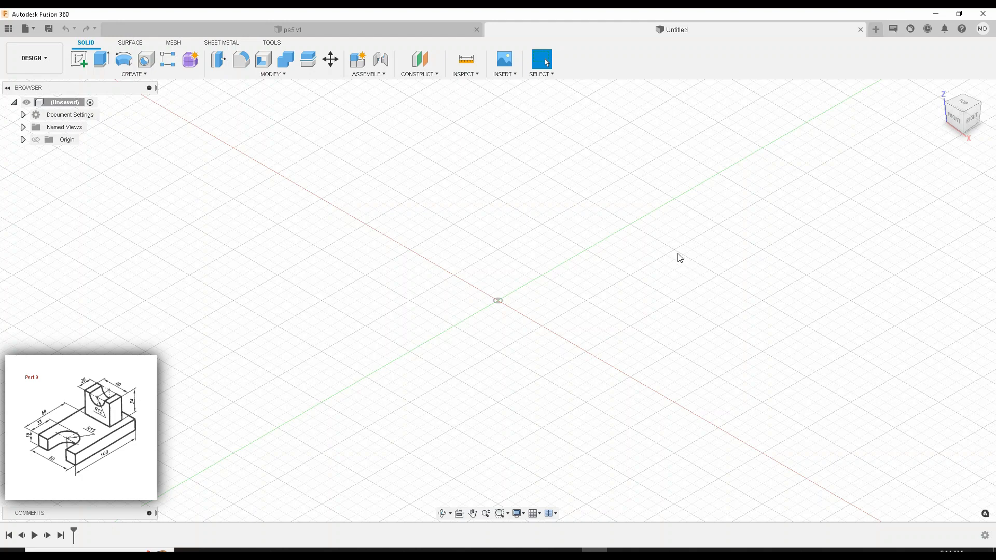
mouse_move(675, 253)
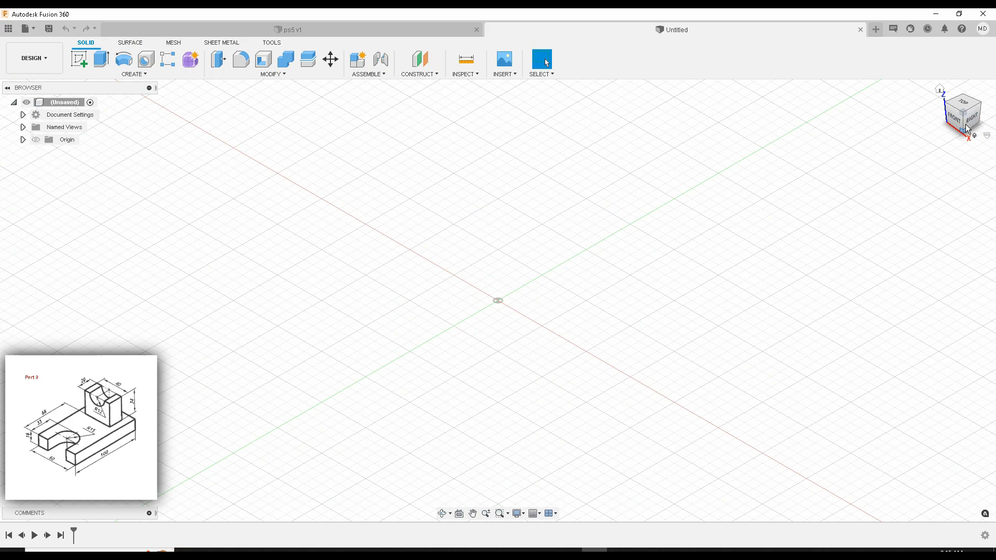
Create a sketch on the XY plane and start a 2-point rectangle from the origin.
left_click(963, 102)
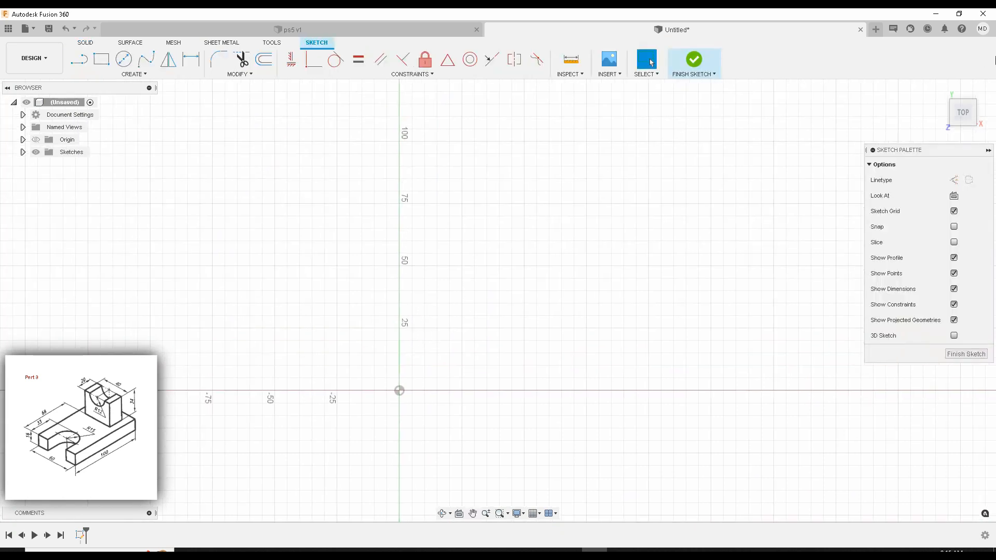
mouse_move(152, 103)
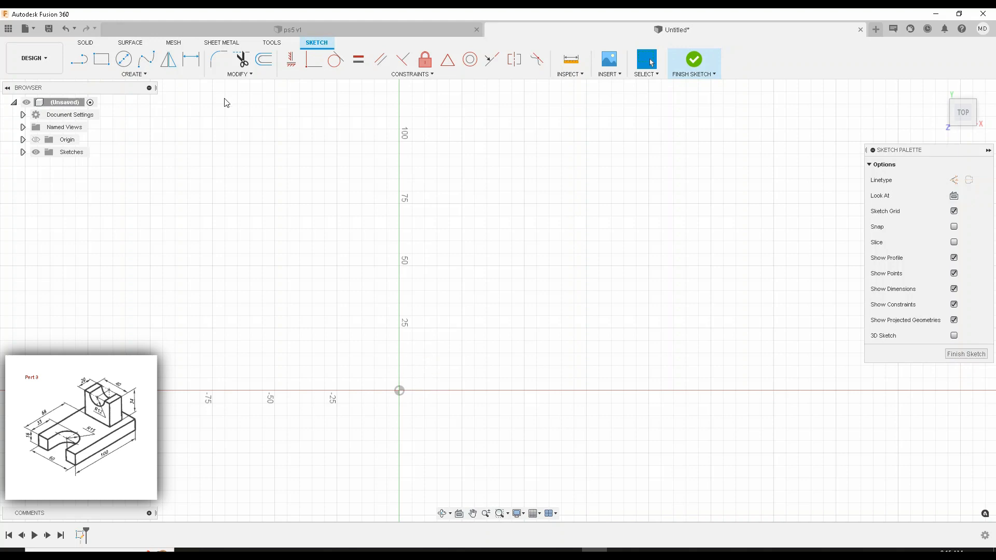
left_click(473, 513)
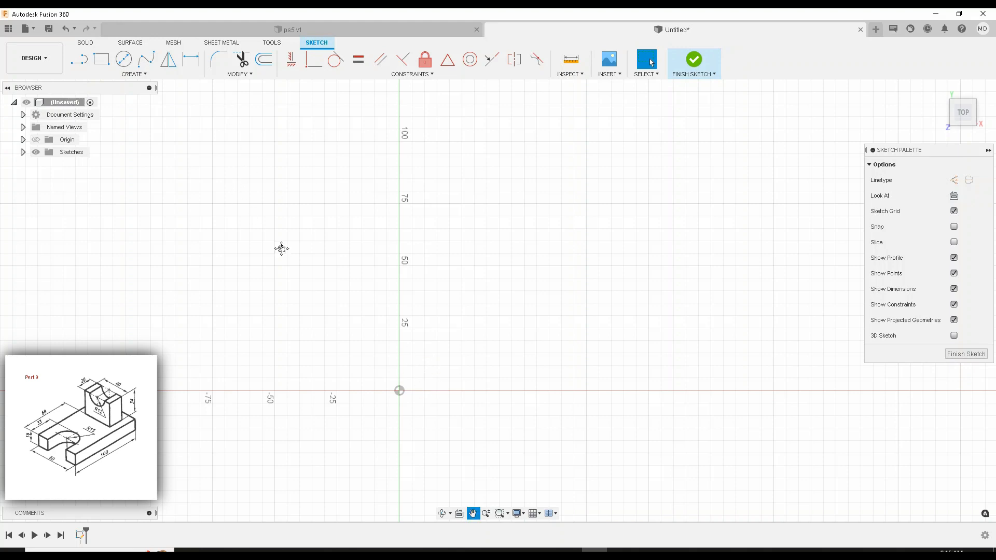
left_click(100, 59)
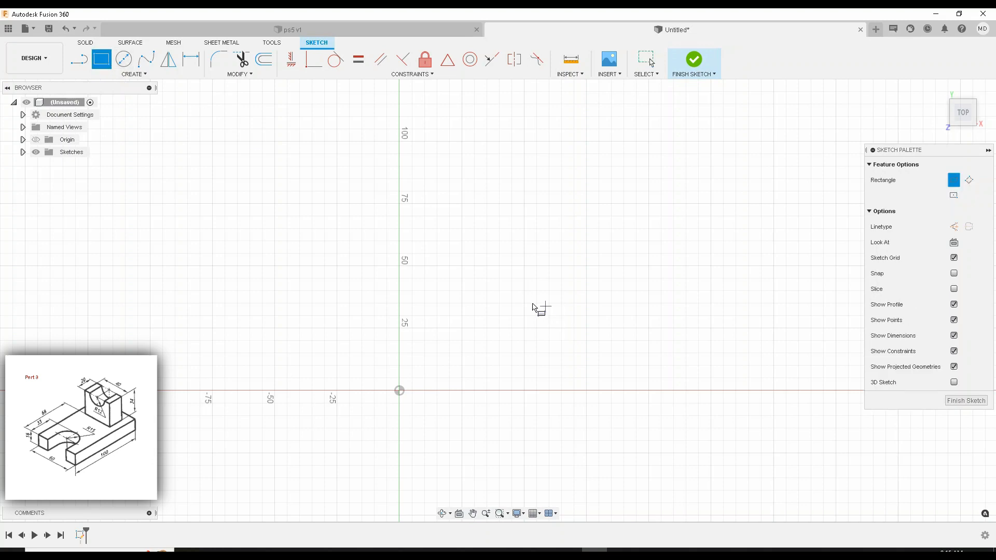
mouse_move(398, 391)
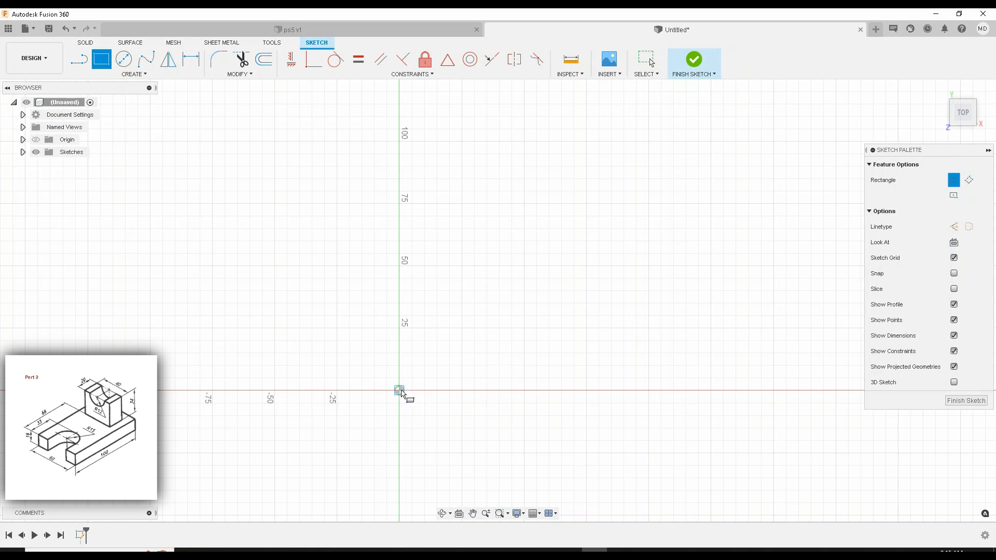
left_click_drag(398, 390, 577, 193)
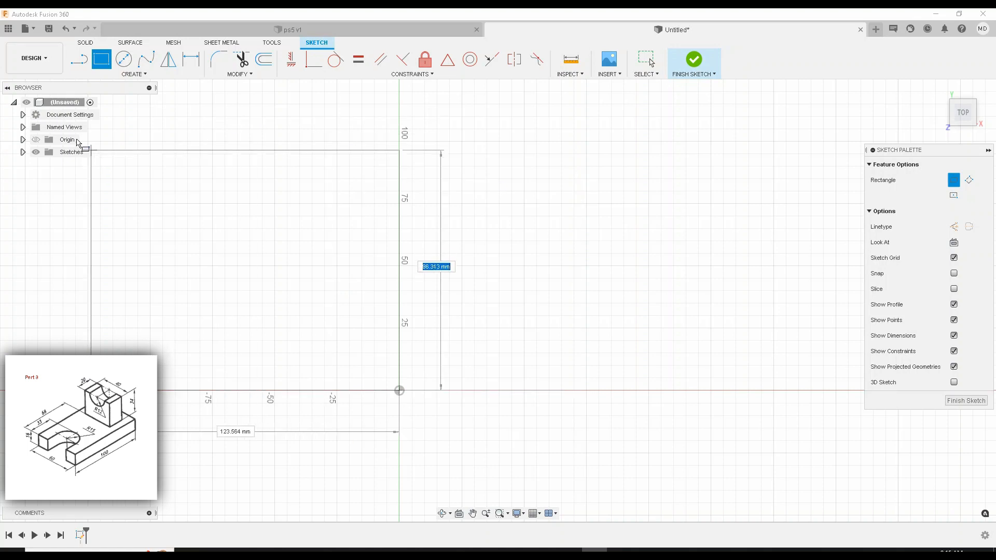
Confirm in Document Settings that the design units are millimetres, leaving them unchanged.
left_click(23, 114)
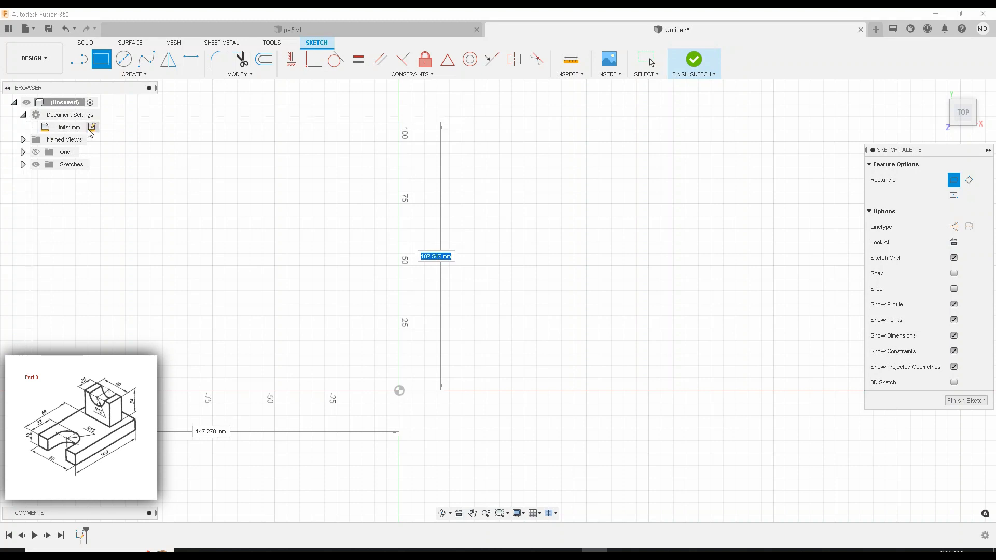
left_click(91, 127)
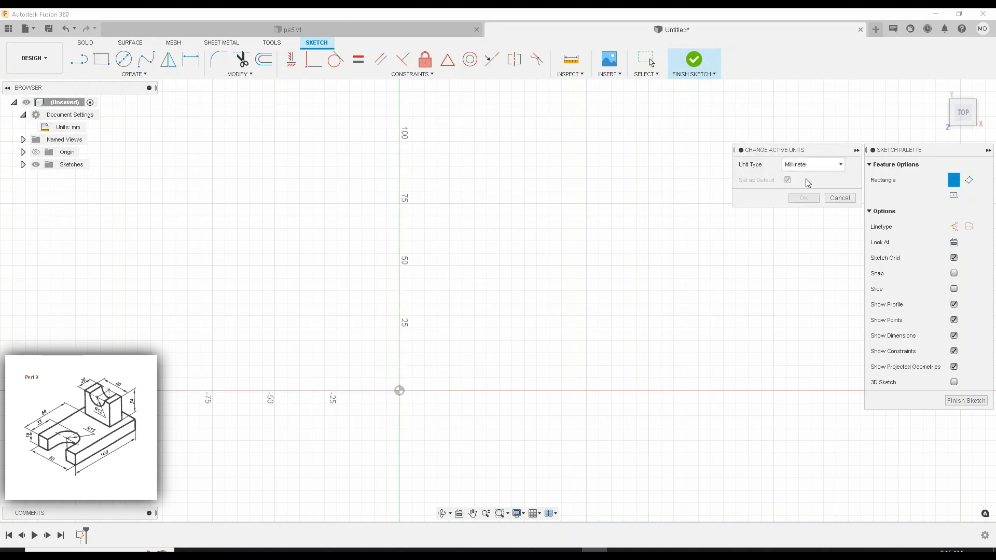
left_click(101, 60)
type("8")
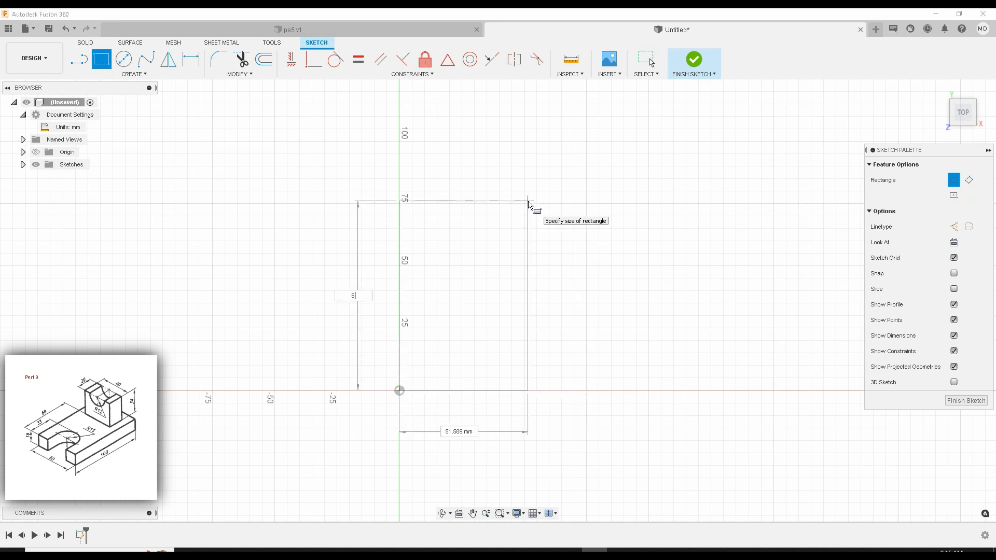
Size the rectangle to 60 mm by 100 mm from the origin and select its closed profile.
type("0")
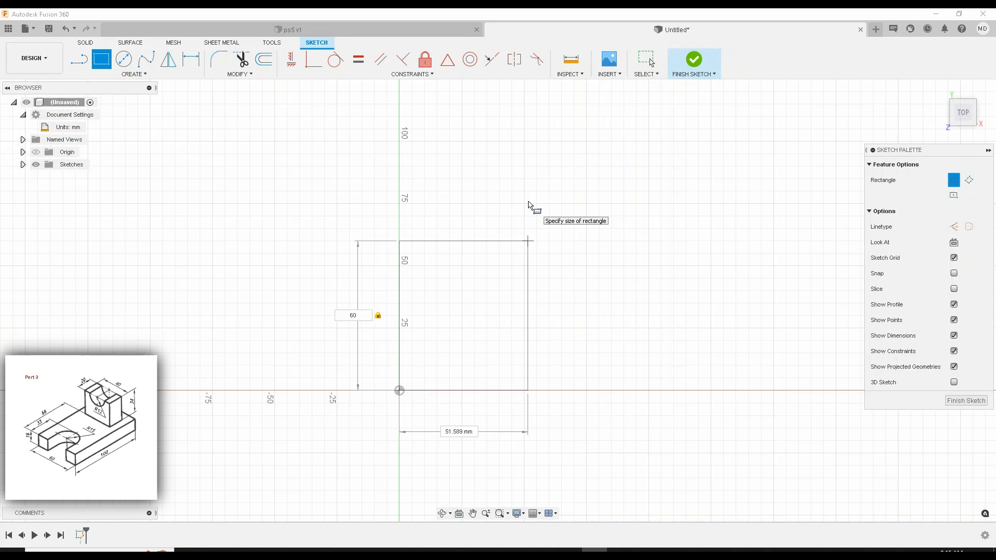
type("60 mm")
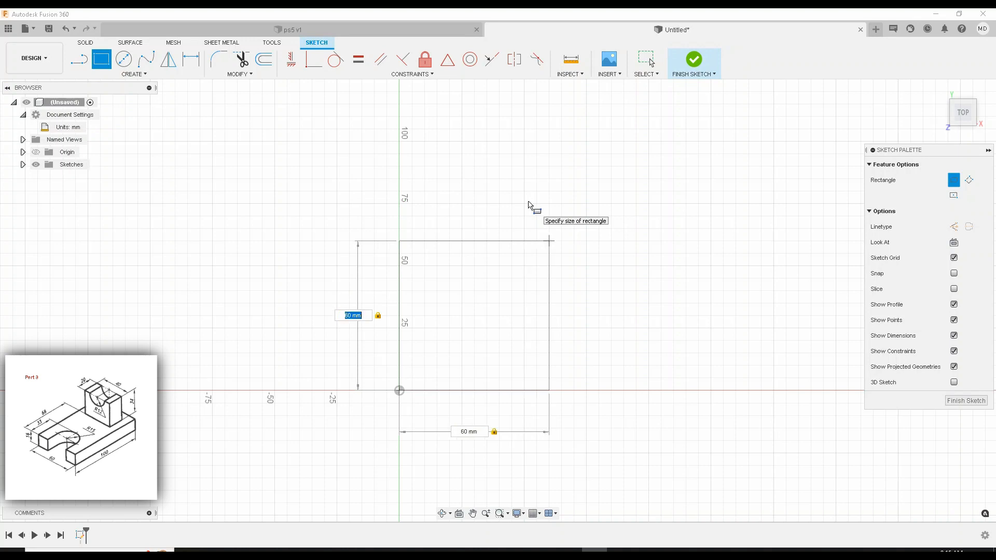
type("100")
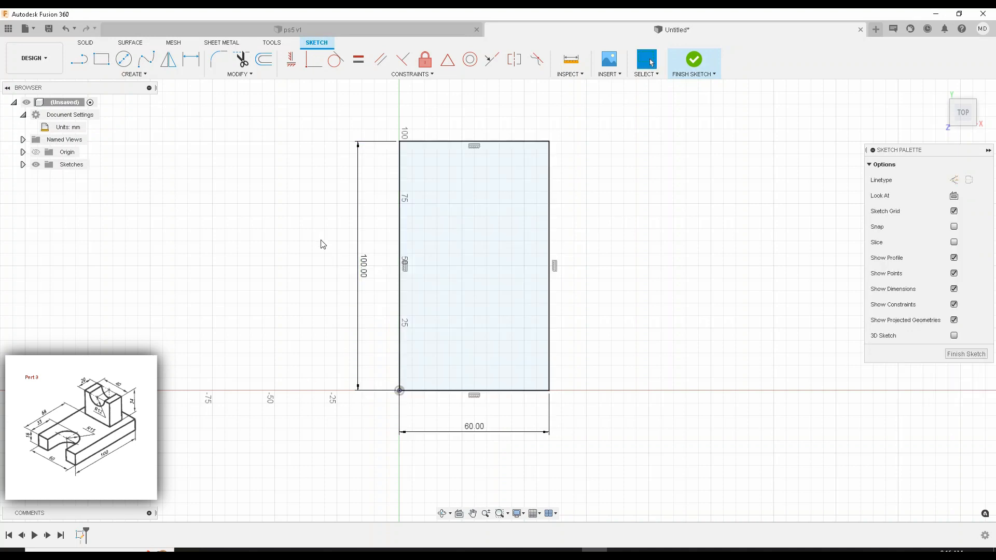
left_click(500, 267)
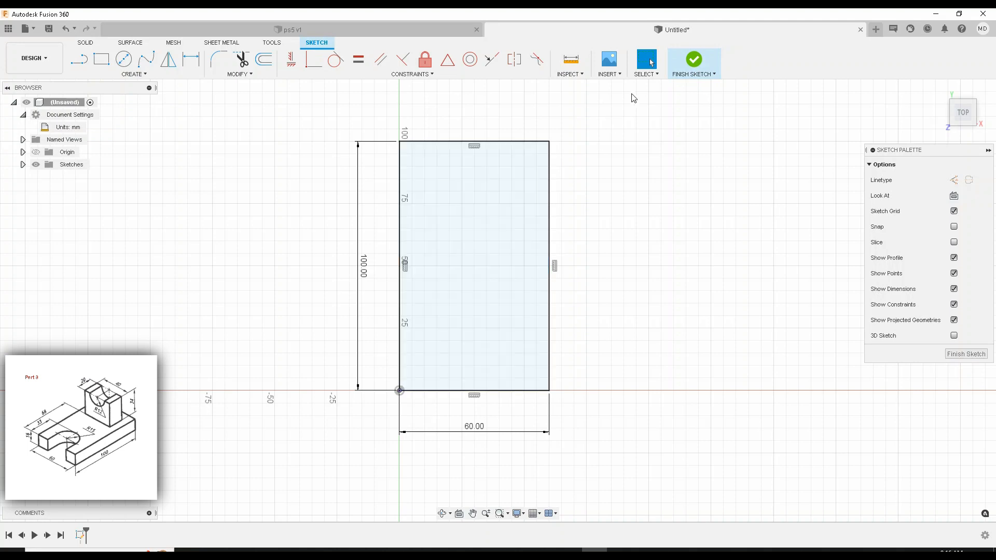
left_click(455, 347)
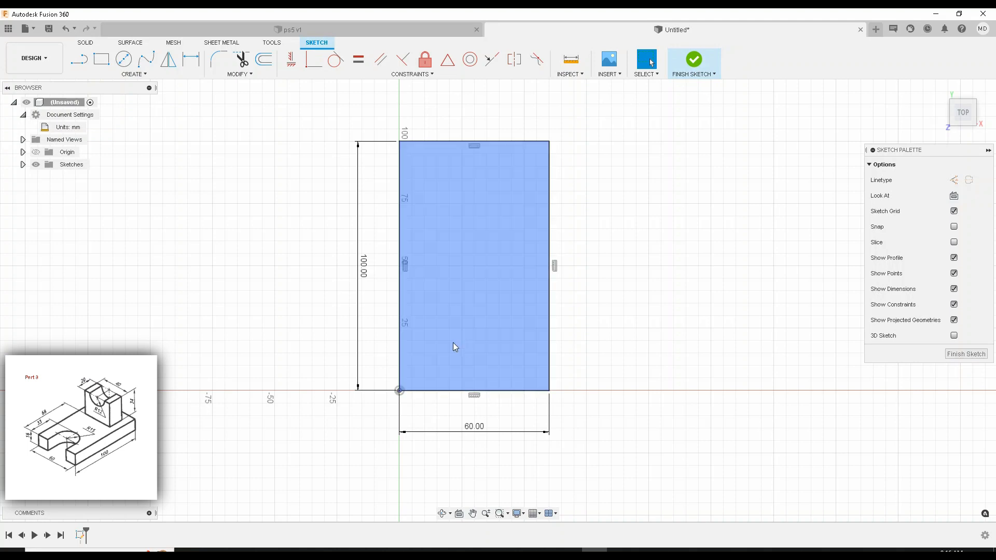
mouse_move(502, 344)
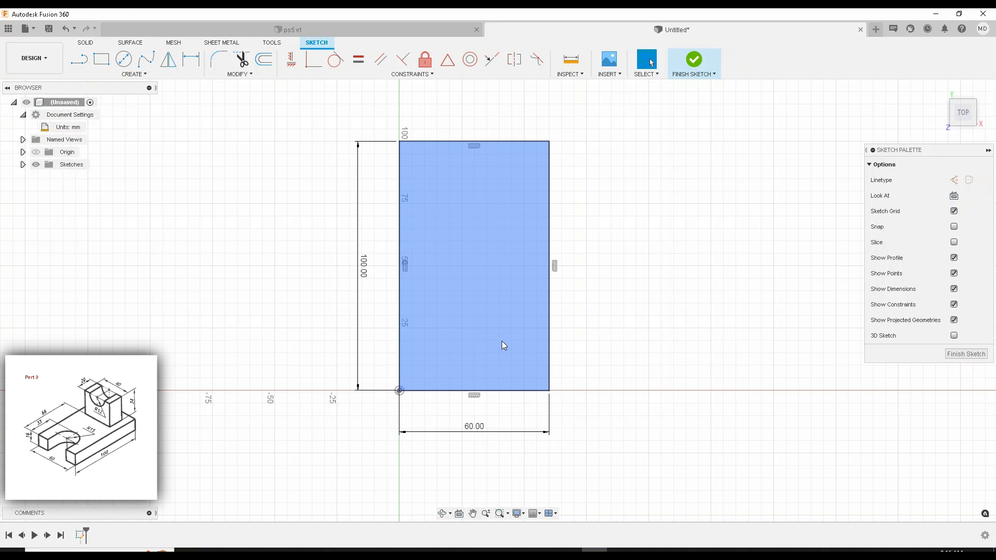
left_click(579, 295)
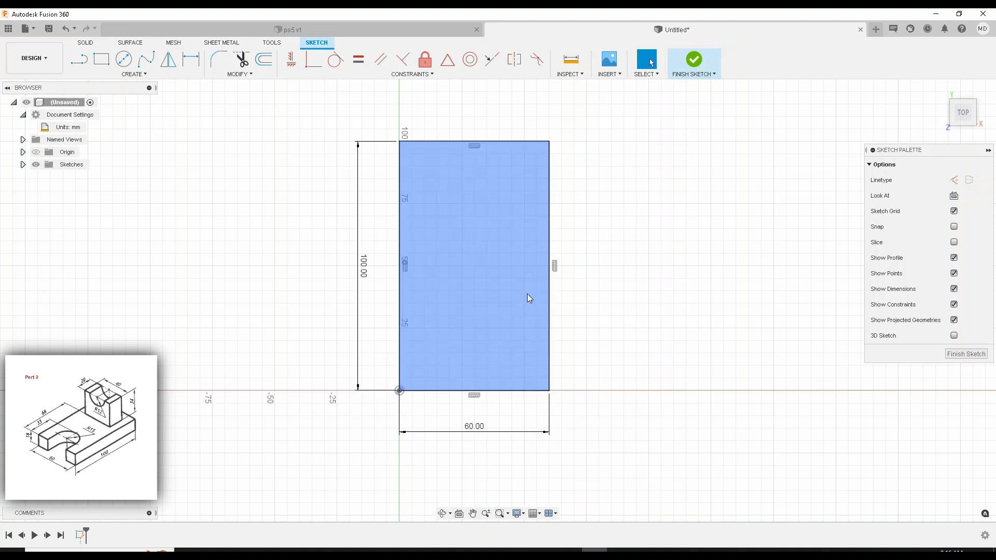
mouse_move(530, 294)
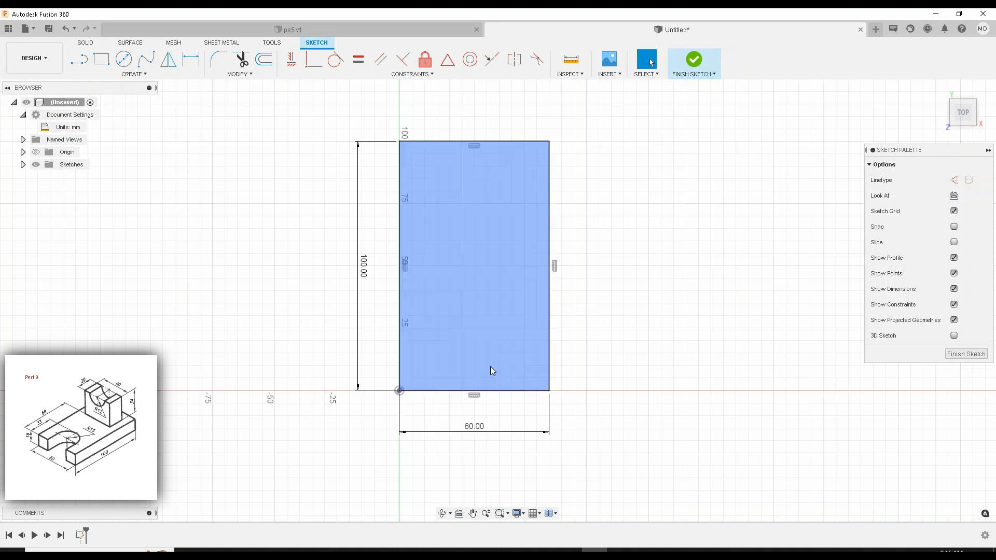
mouse_move(472, 275)
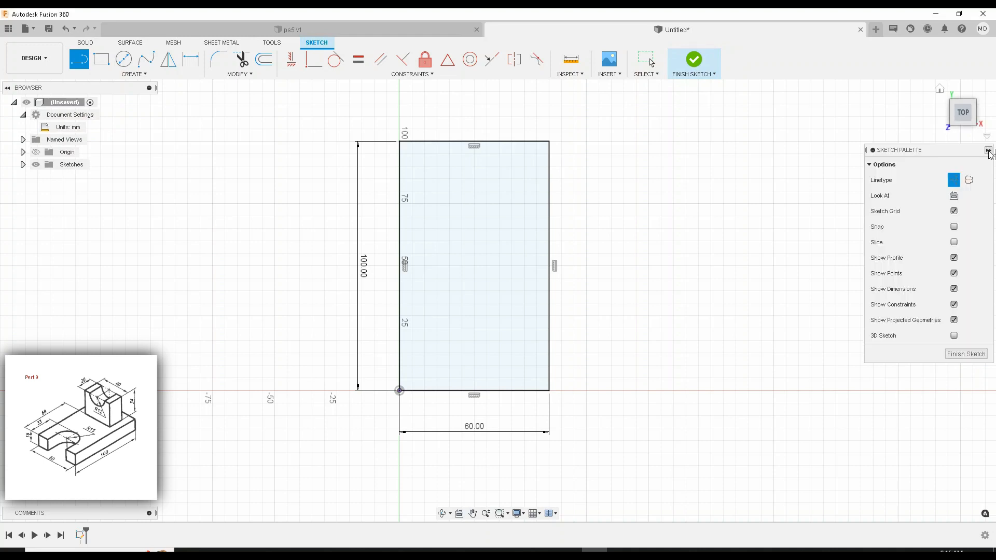
Draw a 33 mm vertical line rising from the rectangle's bottom edge for the U-slot.
left_click(27, 29)
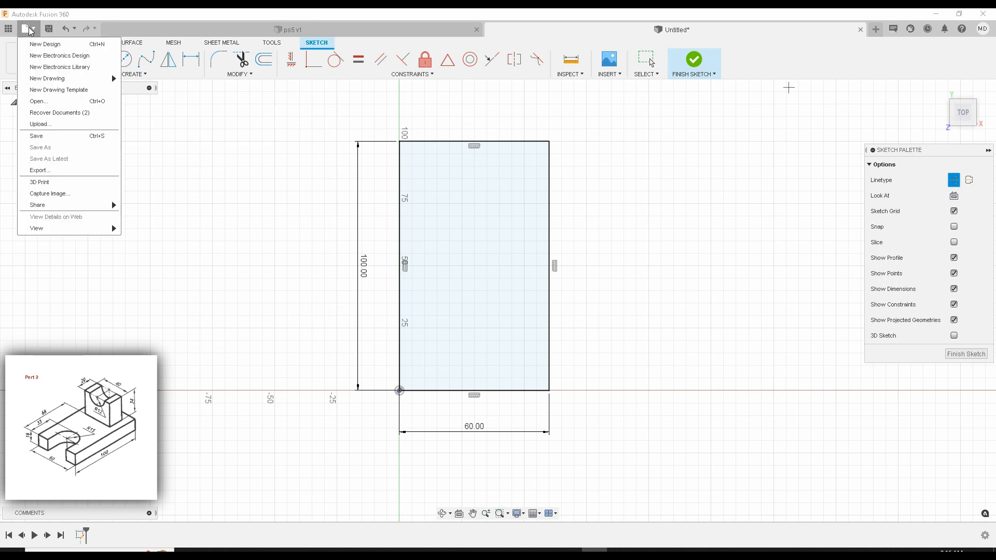
left_click(28, 30)
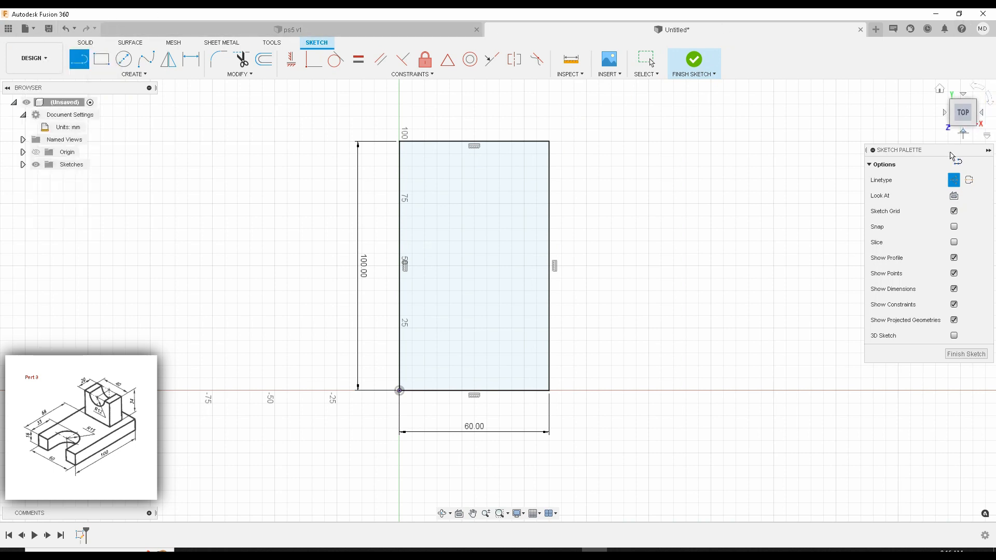
left_click(79, 59)
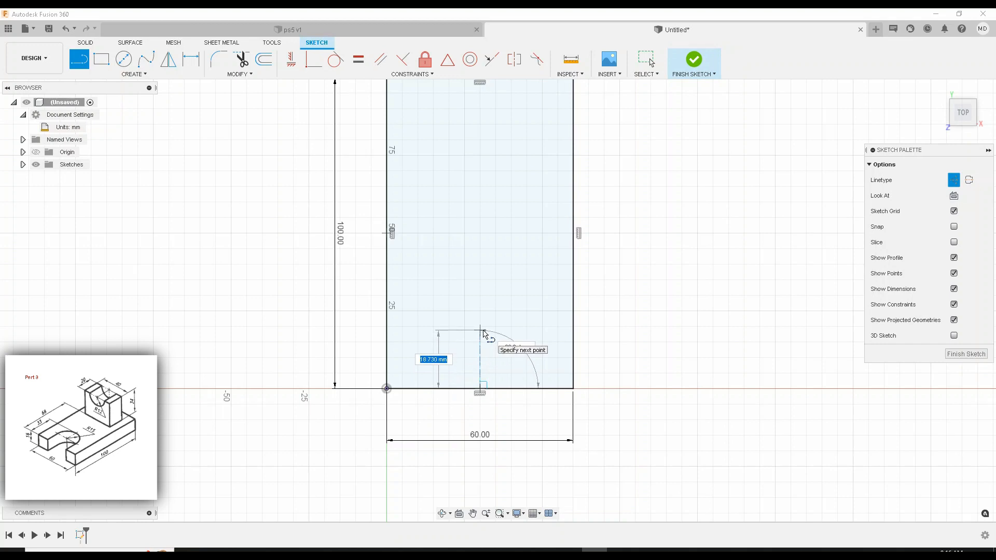
mouse_move(480, 311)
type("33")
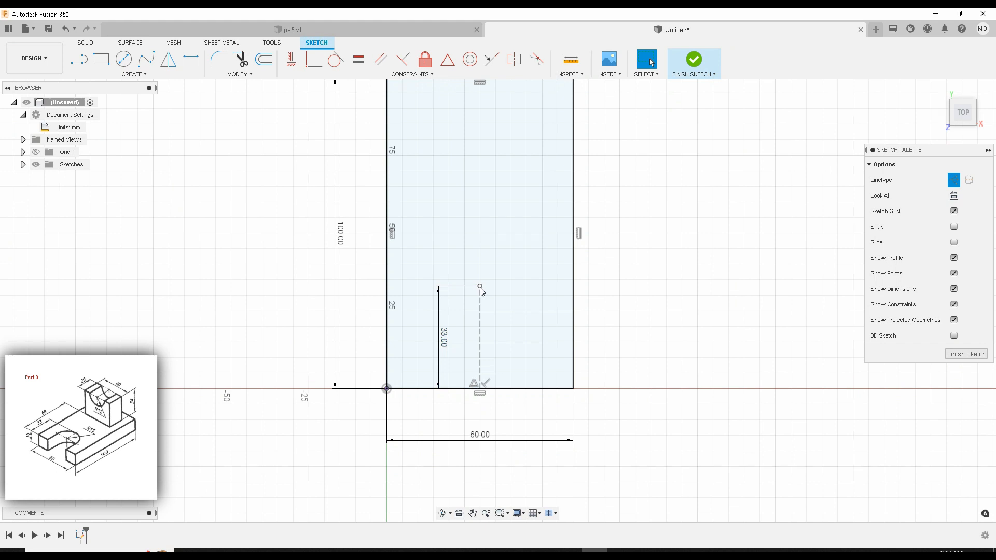
left_click(479, 344)
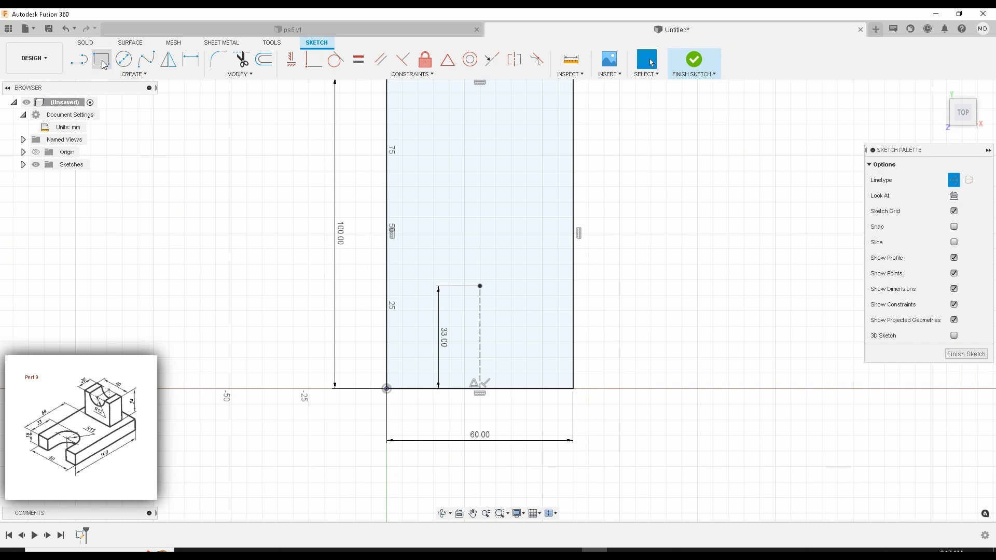
Draw a 30 mm 2-point circle on the ends of the 33 mm line.
left_click(123, 60)
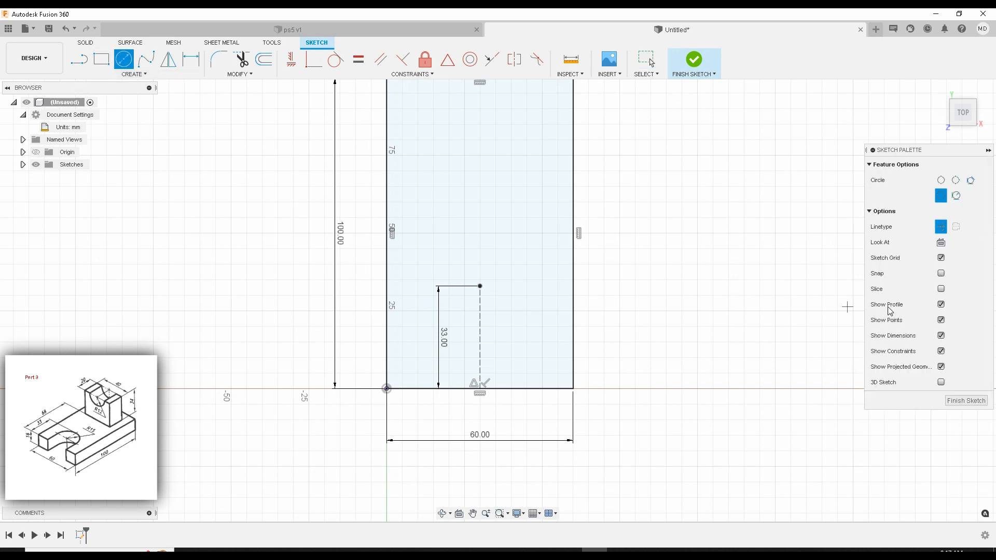
mouse_move(941, 196)
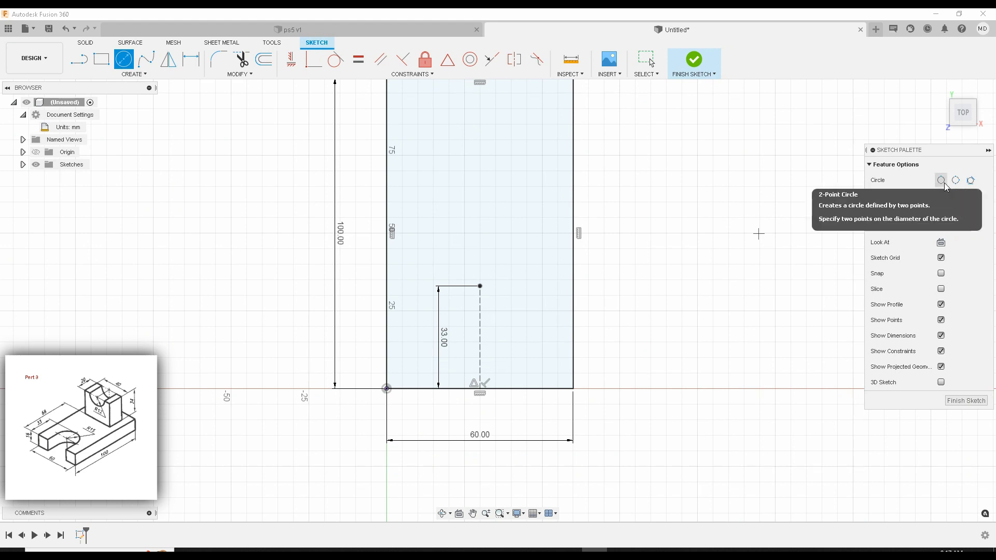
mouse_move(941, 196)
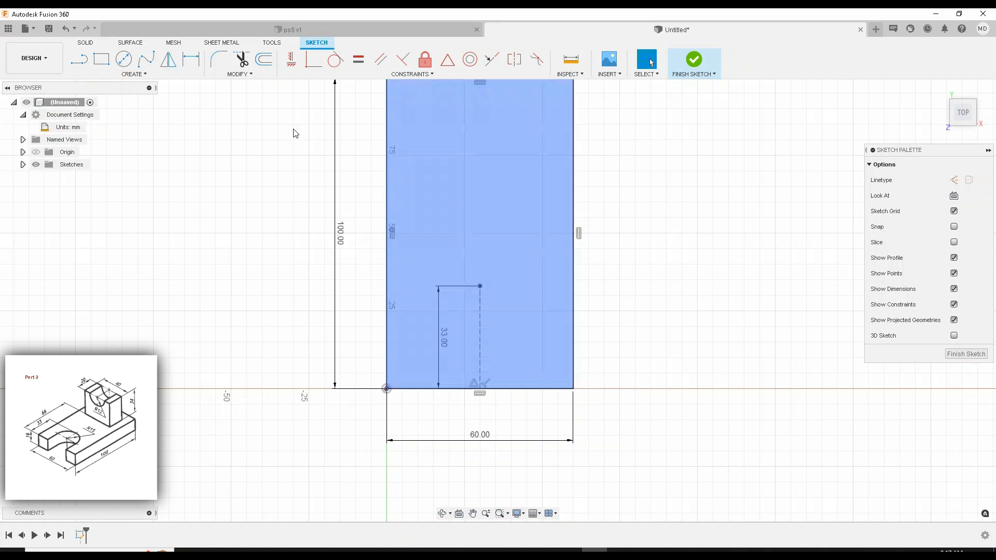
left_click(124, 59)
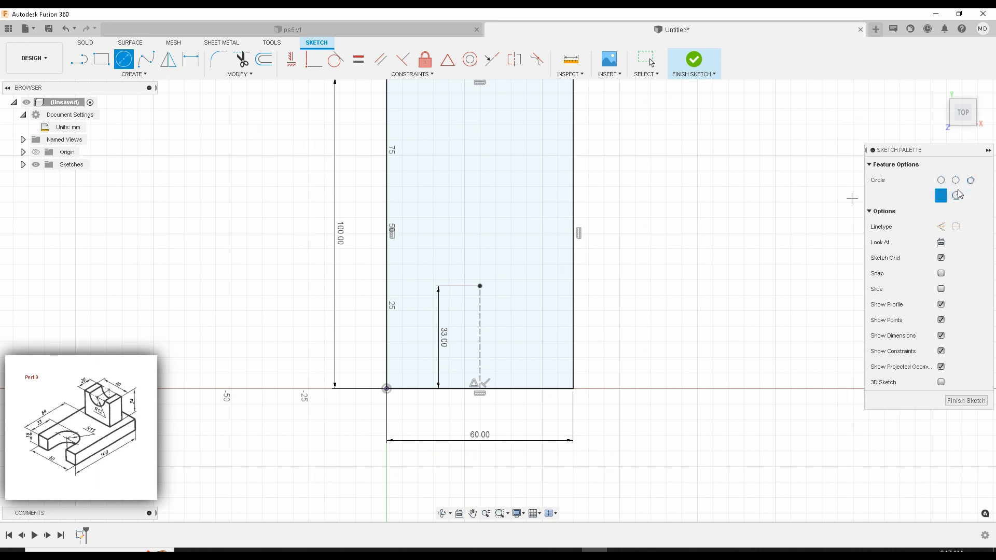
mouse_move(941, 179)
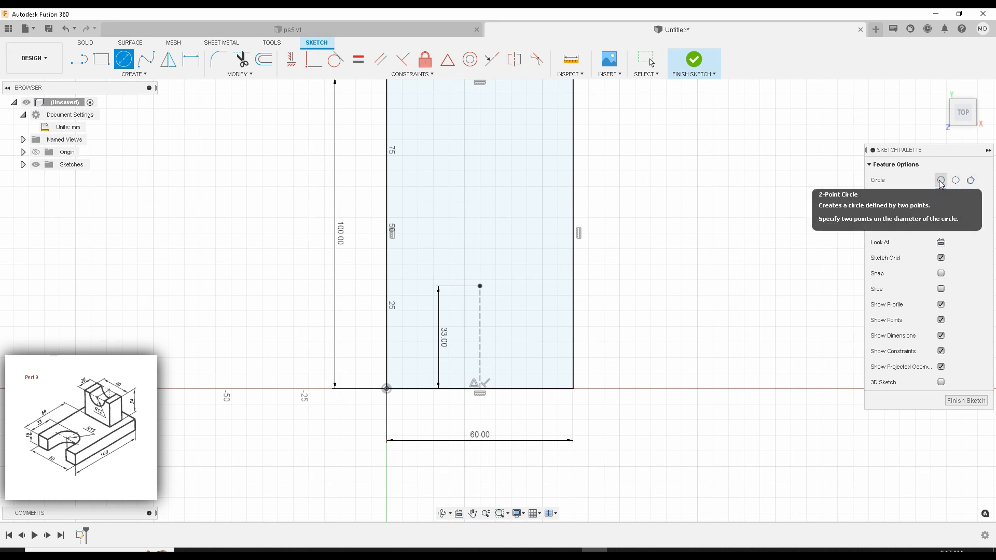
left_click(941, 180)
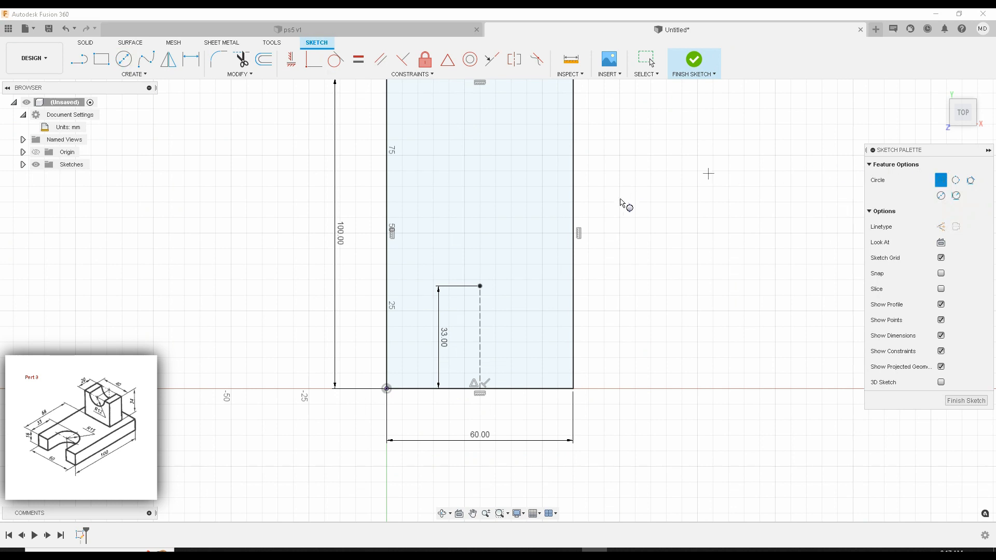
mouse_move(480, 286)
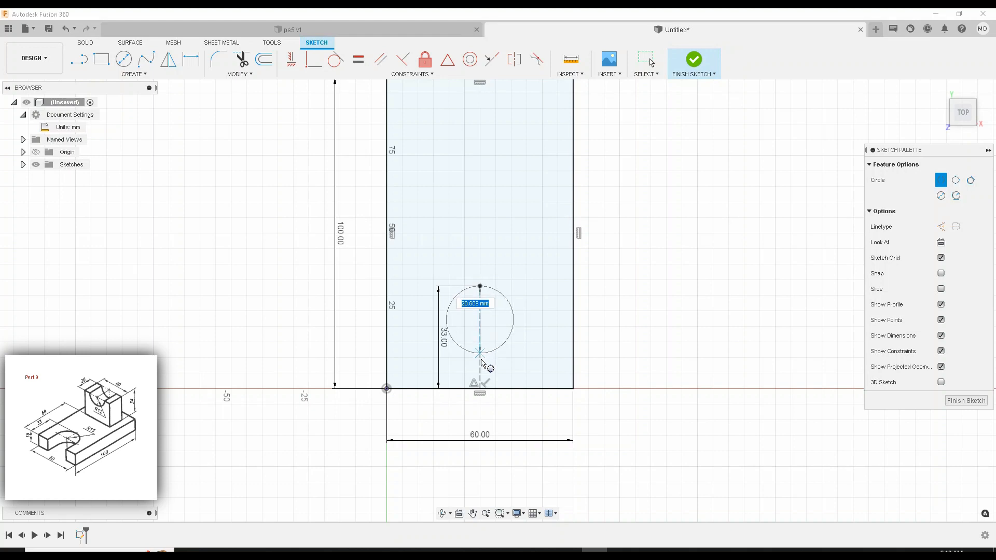
mouse_move(482, 371)
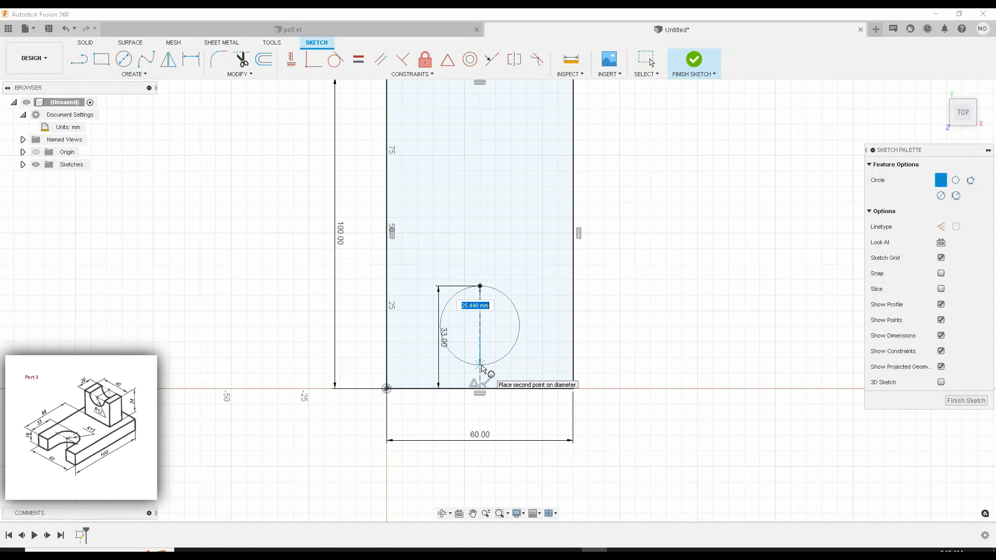
type("30.00")
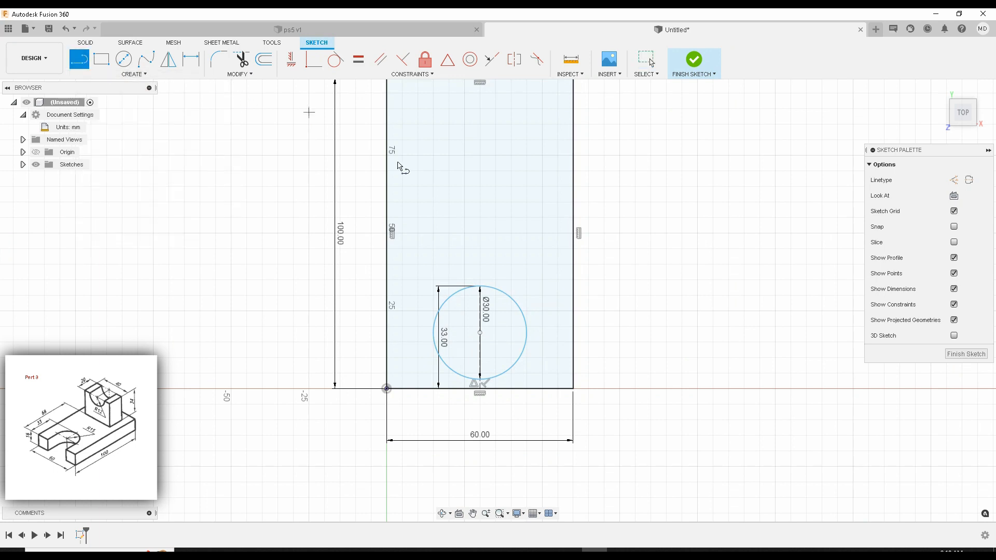
mouse_move(434, 340)
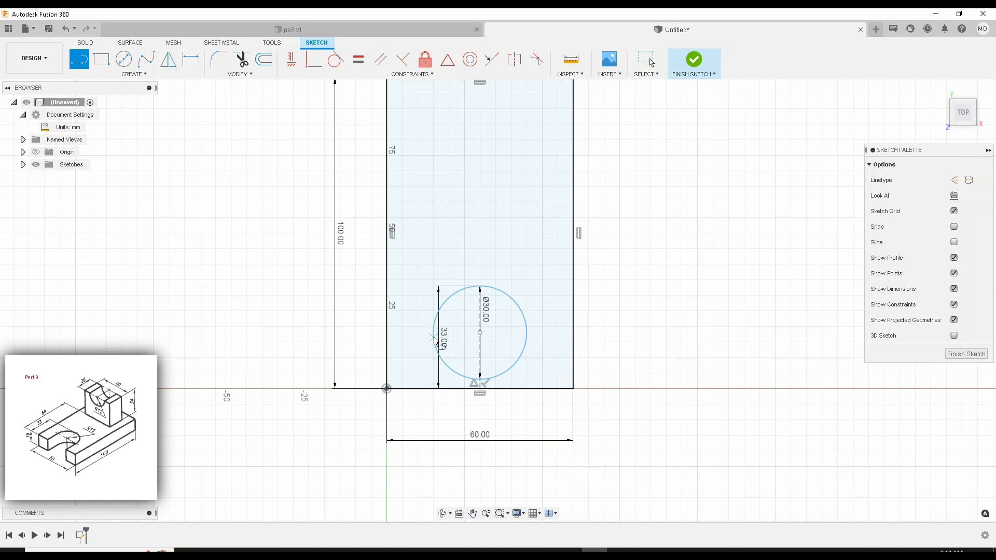
mouse_move(480, 333)
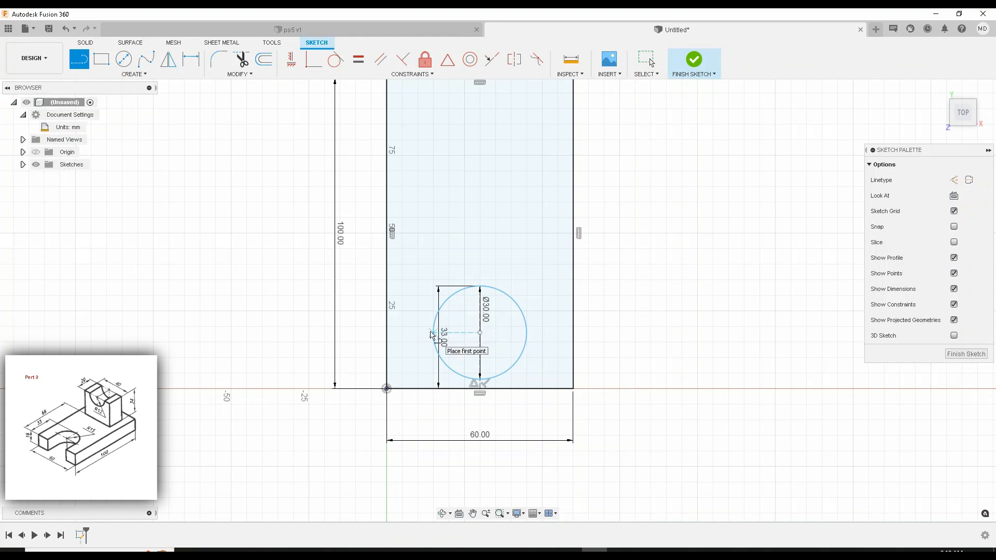
mouse_move(481, 333)
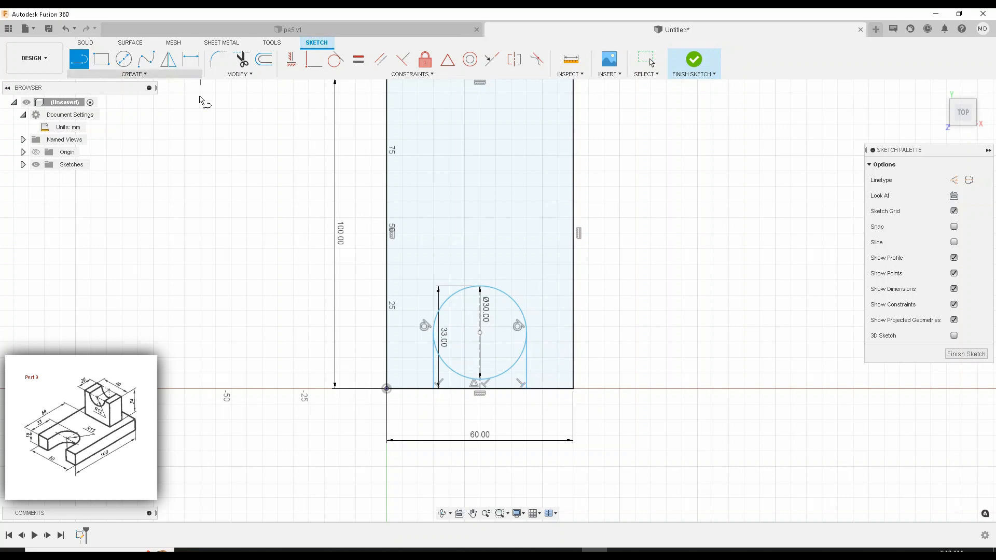
mouse_move(240, 59)
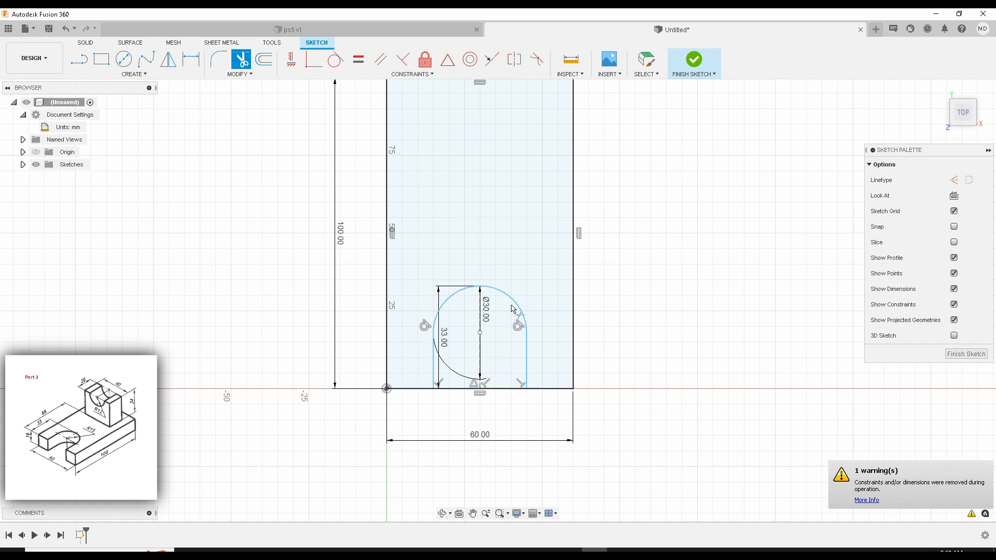
Trim the unwanted circle arc so the base outline becomes a single U-slotted profile.
left_click(437, 198)
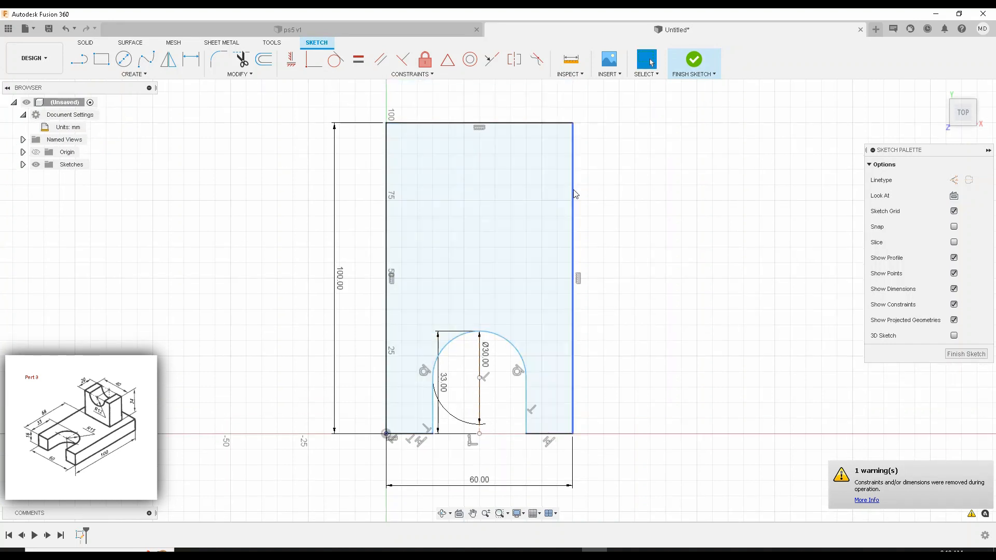
Finish the sketch and extrude the U-slotted profile 16 mm into a solid base block.
left_click(514, 246)
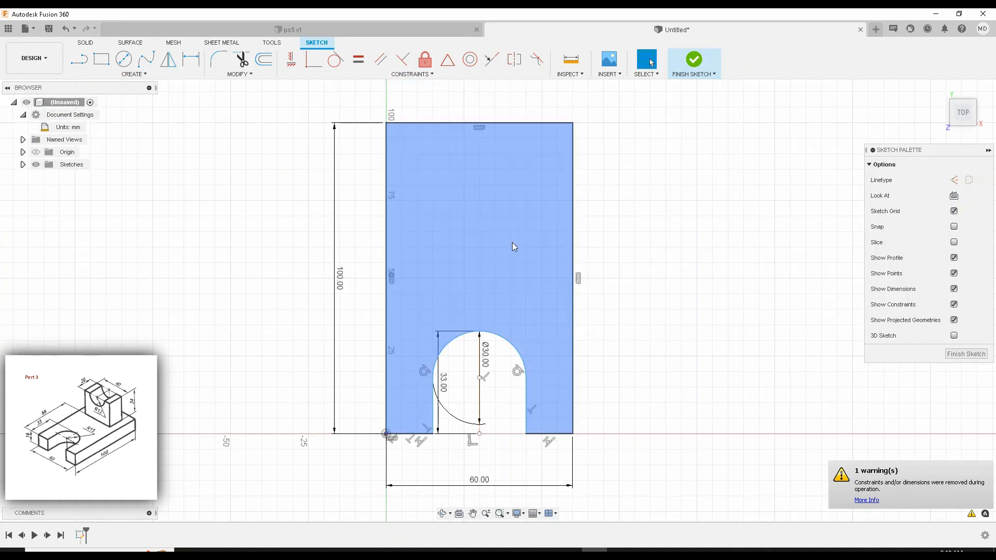
left_click(694, 58)
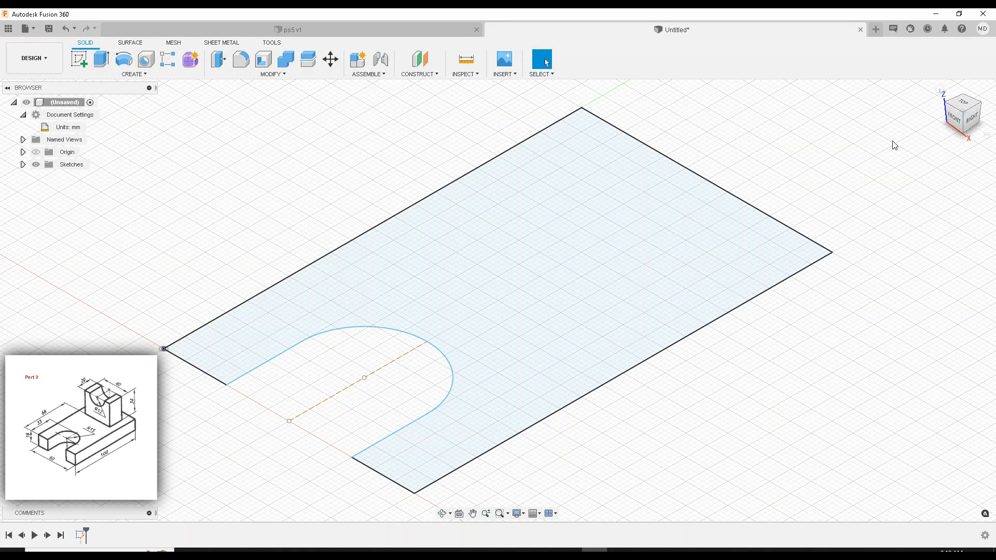
left_click(555, 275)
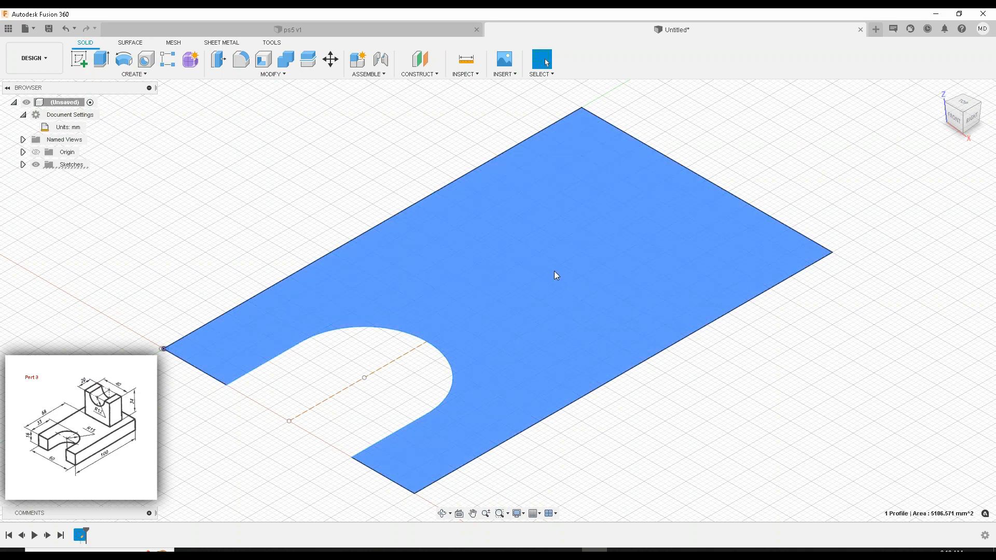
mouse_move(101, 59)
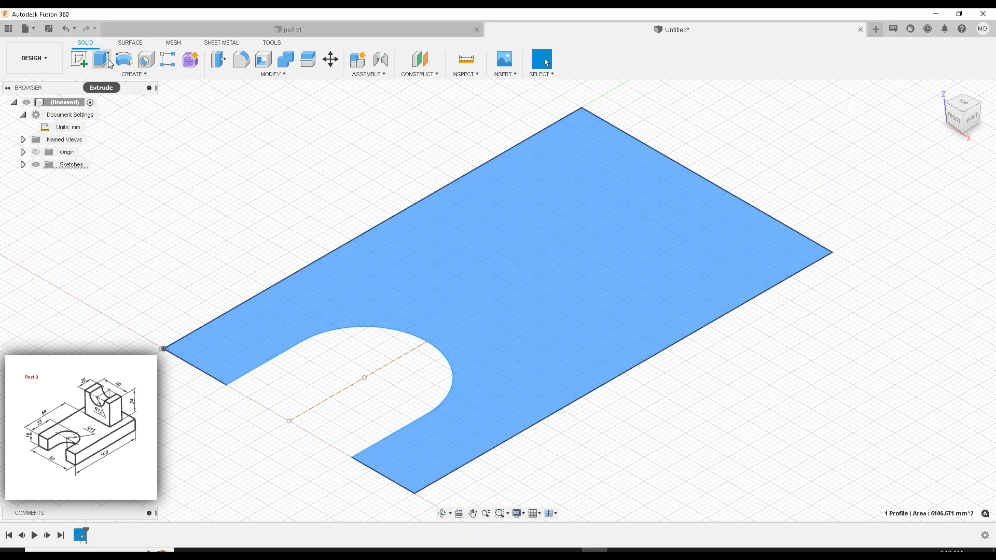
left_click(101, 59)
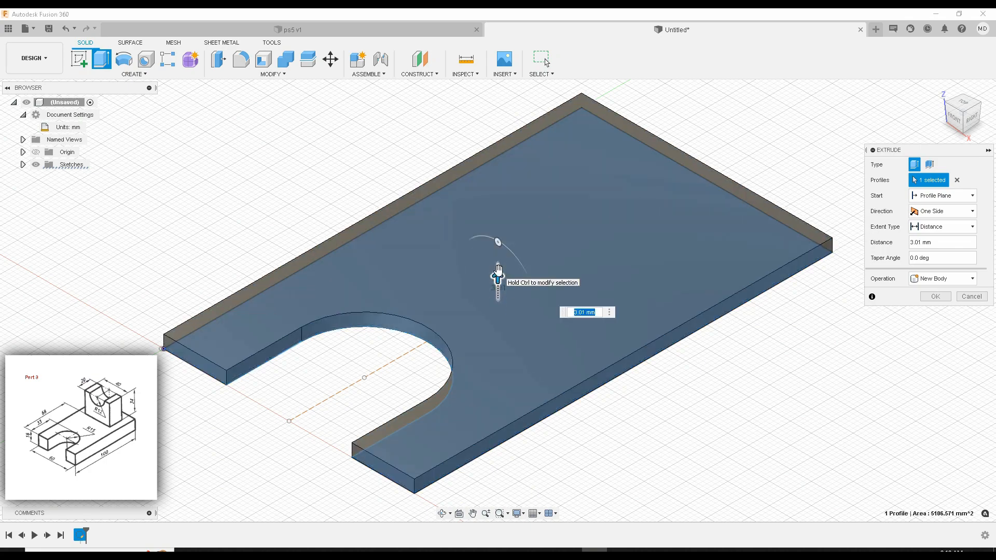
type("16")
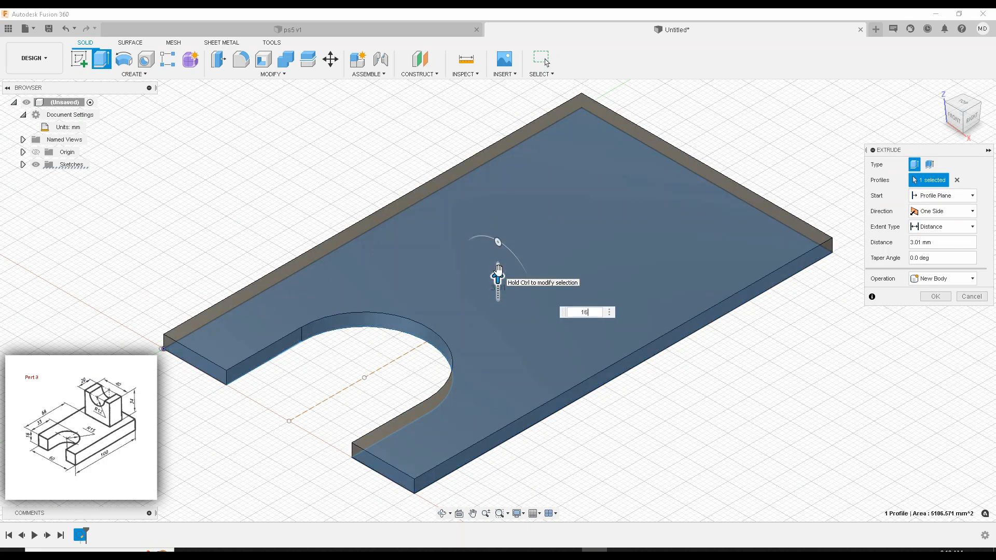
left_click(934, 296)
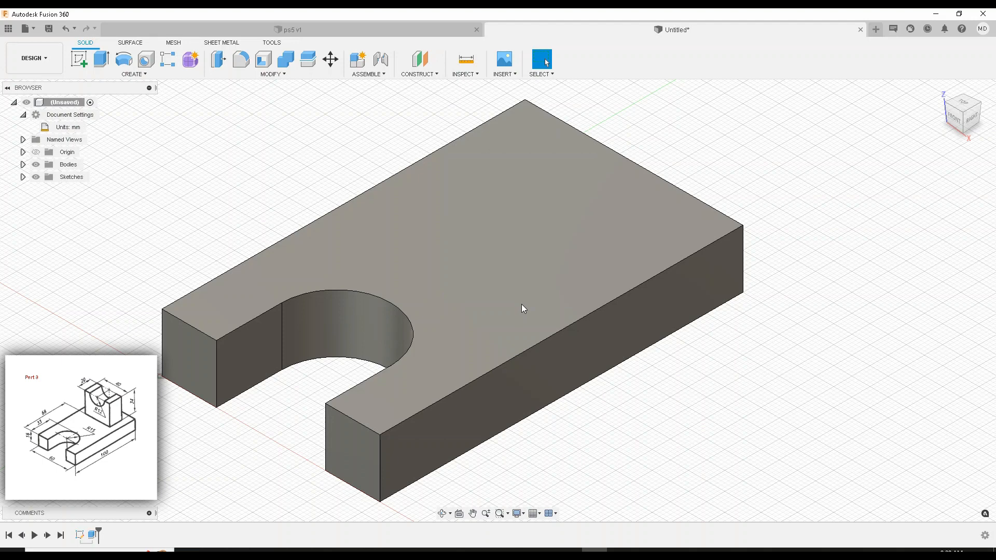
mouse_move(501, 312)
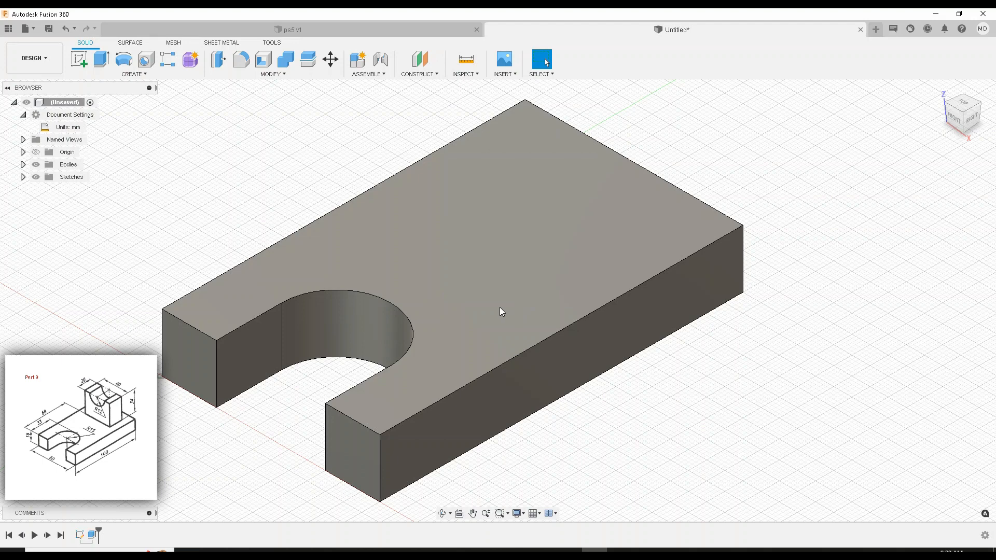
mouse_move(499, 317)
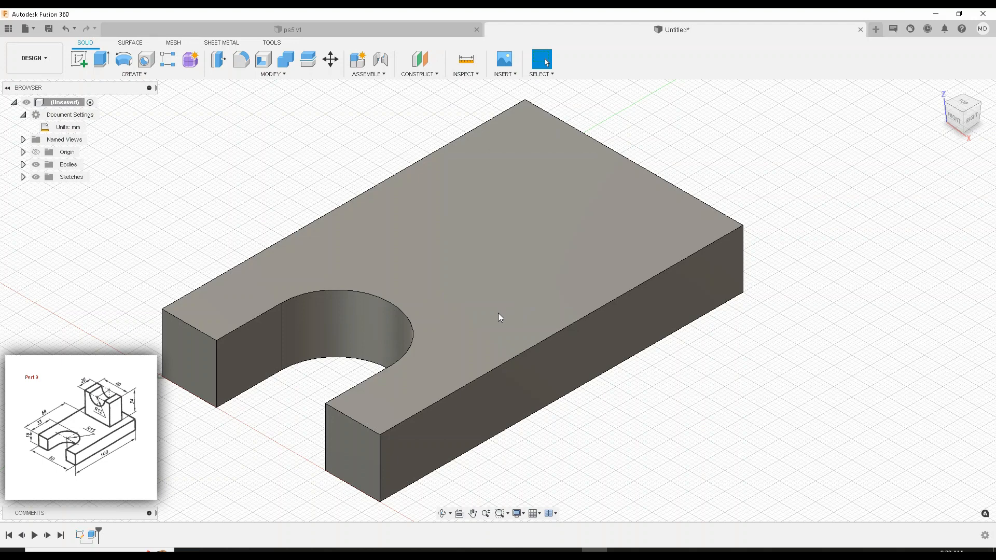
mouse_move(502, 281)
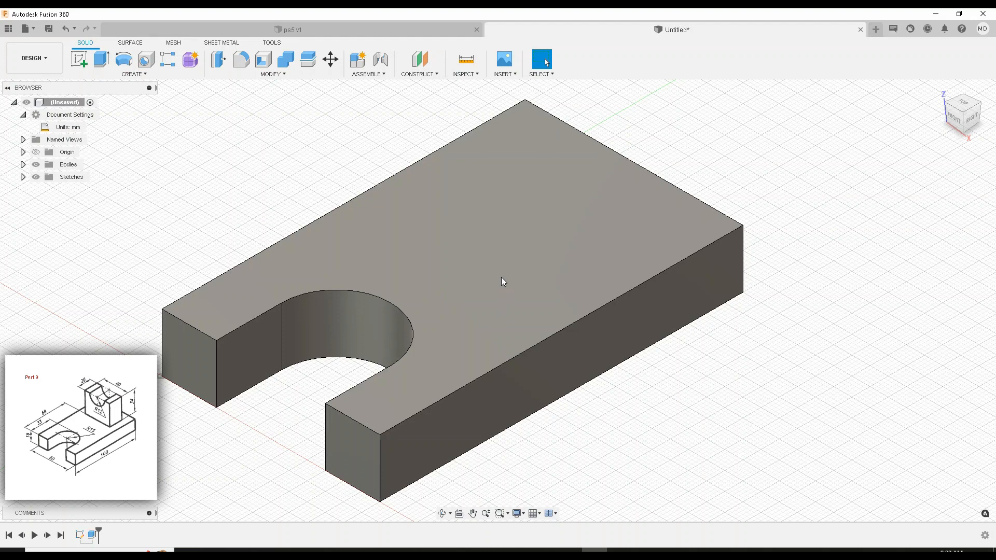
Begin a new sketch on the top face of the extruded base.
left_click(502, 281)
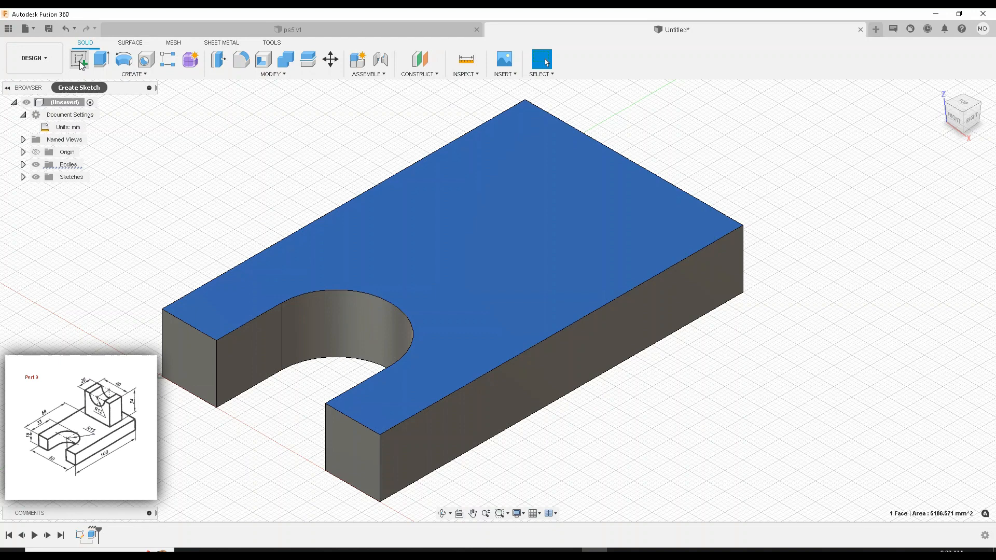
left_click(523, 279)
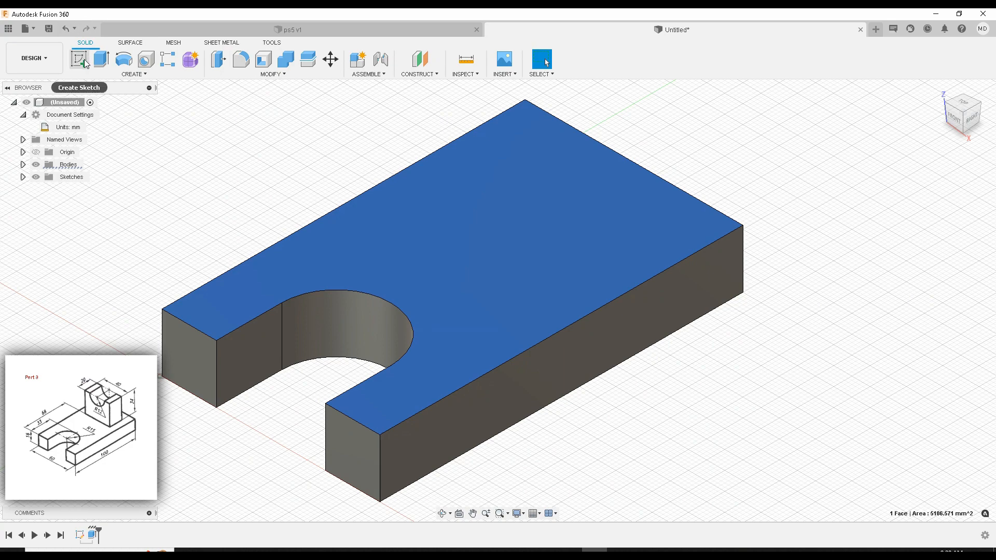
left_click(79, 60)
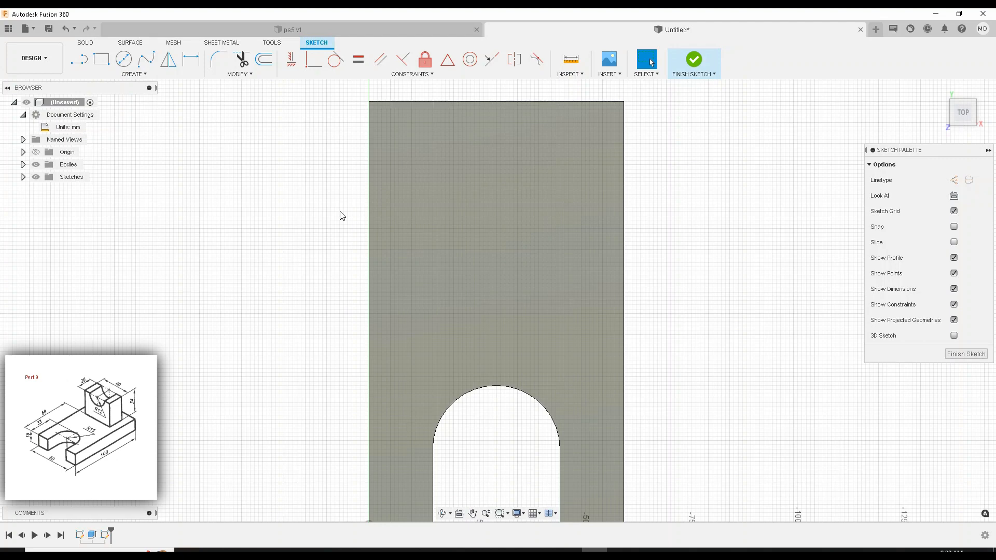
mouse_move(925, 190)
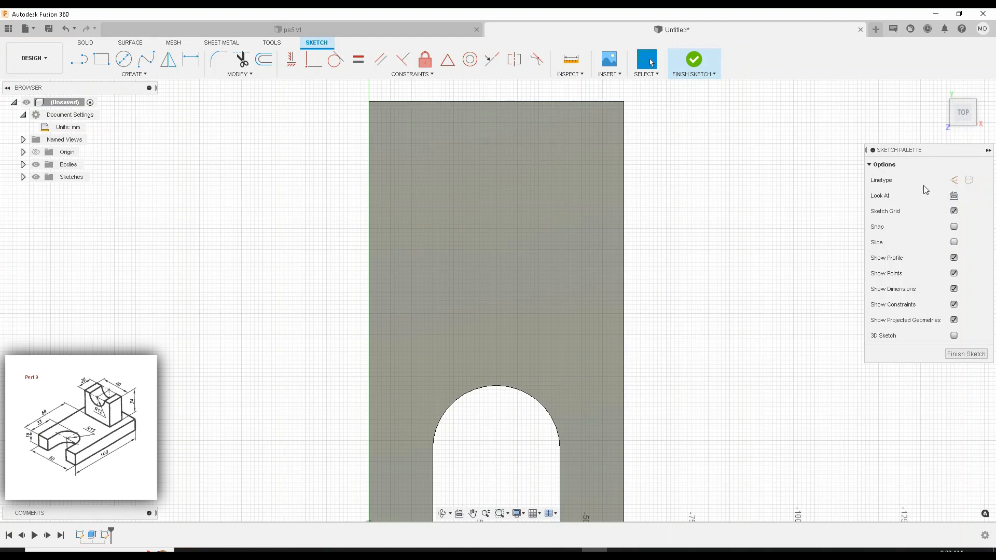
mouse_move(204, 105)
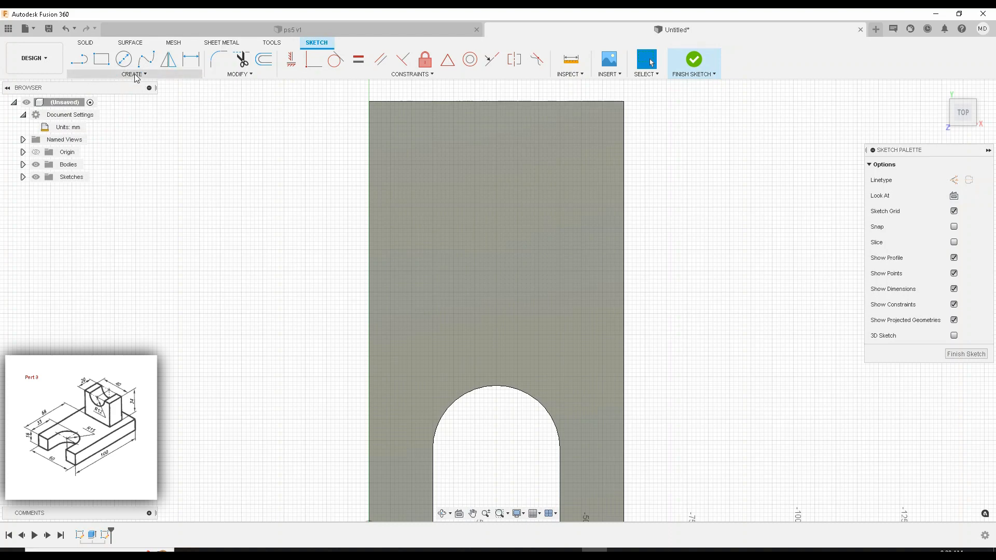
Project the slotted base face outline into the sketch as reference geometry.
left_click(133, 73)
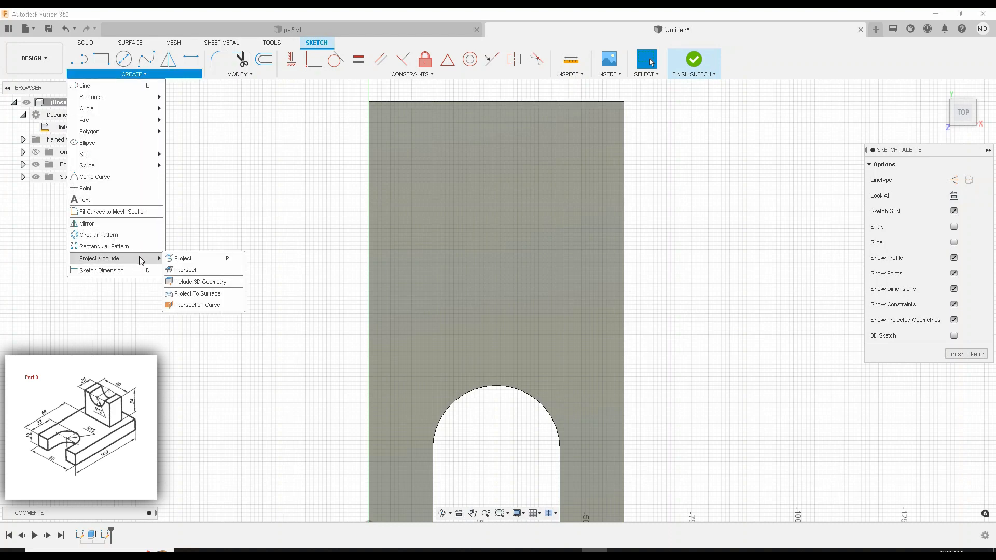
left_click(182, 258)
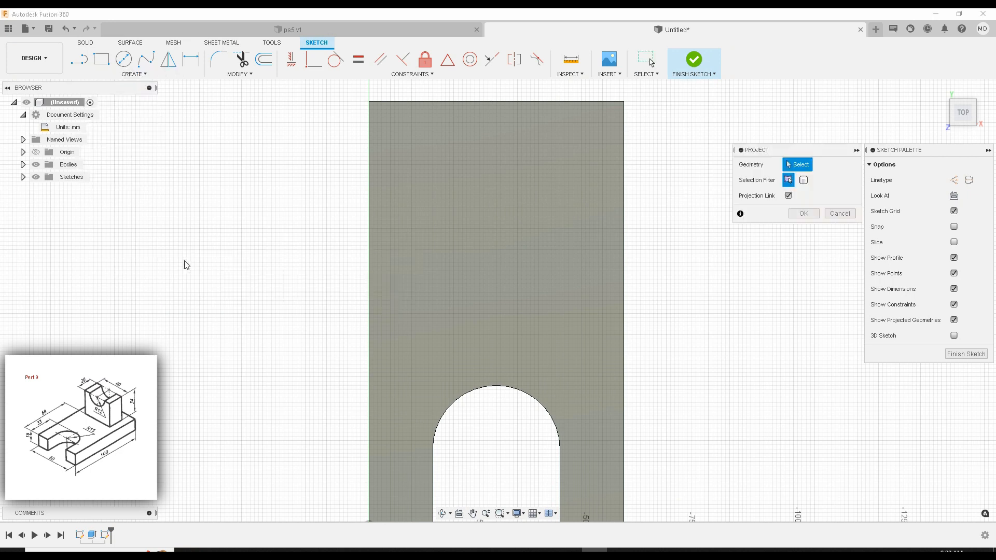
left_click(496, 254)
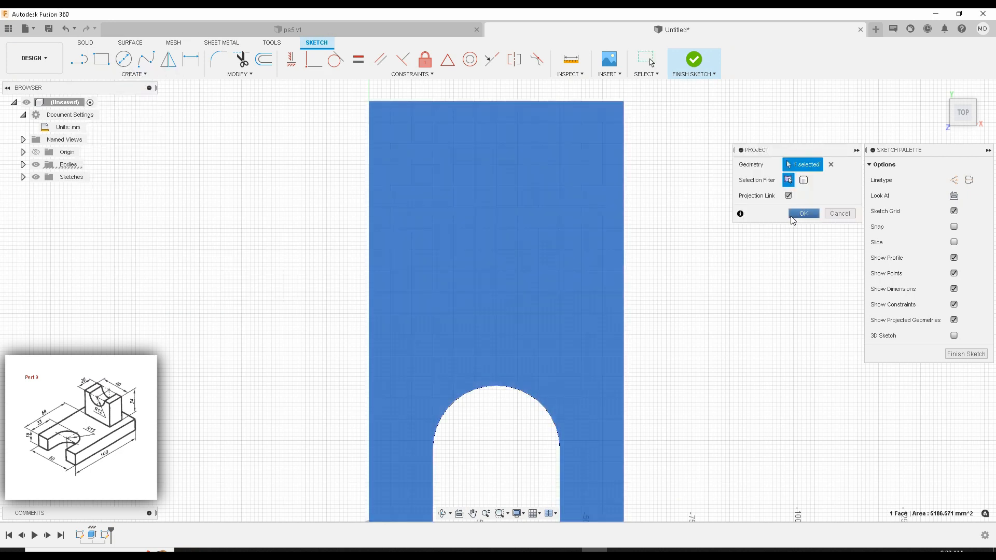
left_click(803, 212)
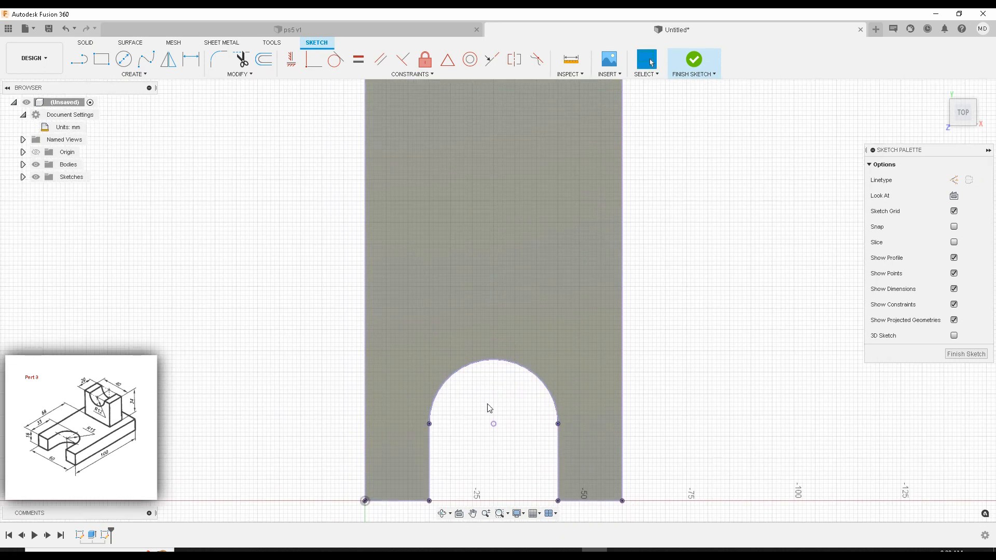
left_click(584, 501)
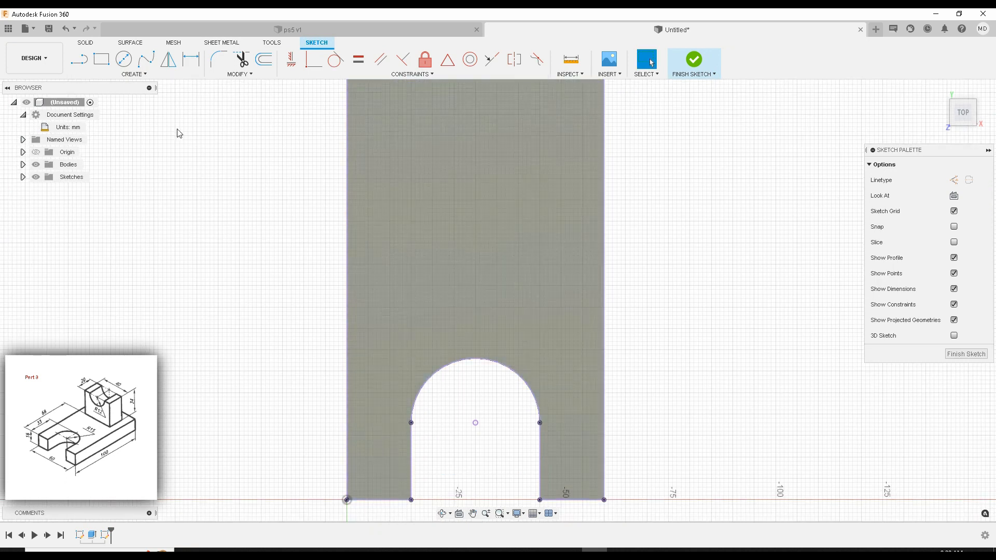
Draw a construction centre line and a 68 mm construction line up the left edge from the origin.
left_click(79, 59)
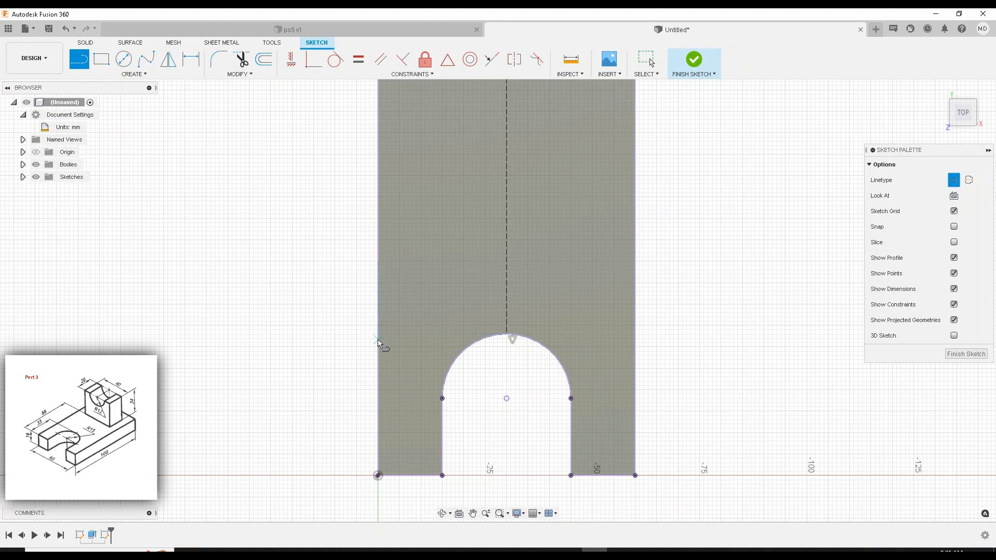
scroll("down", 3)
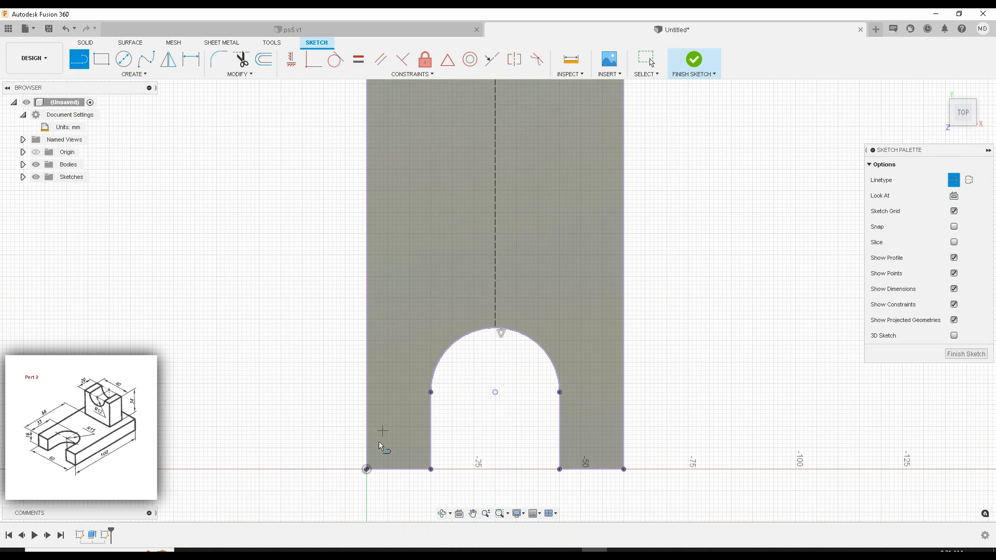
mouse_move(367, 470)
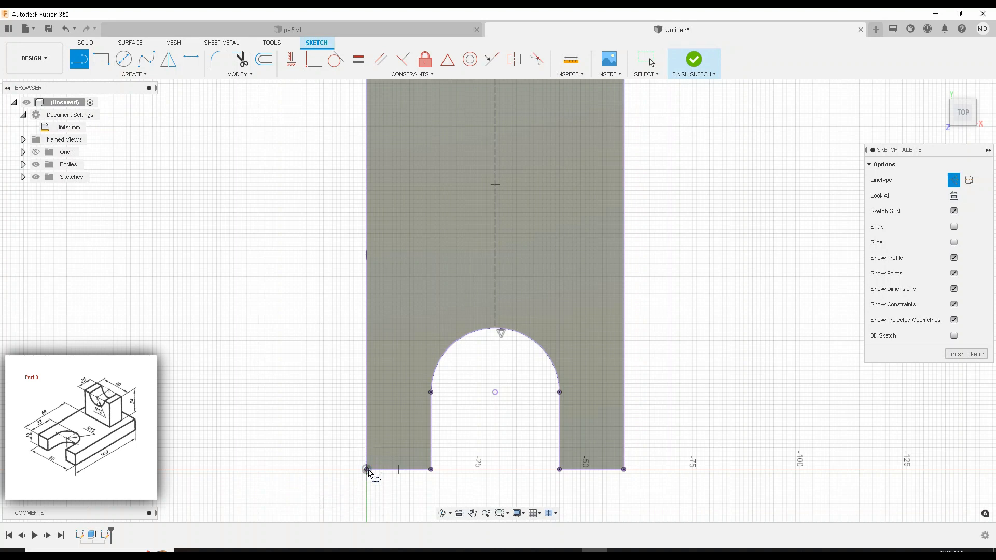
left_click_drag(367, 469, 367, 231)
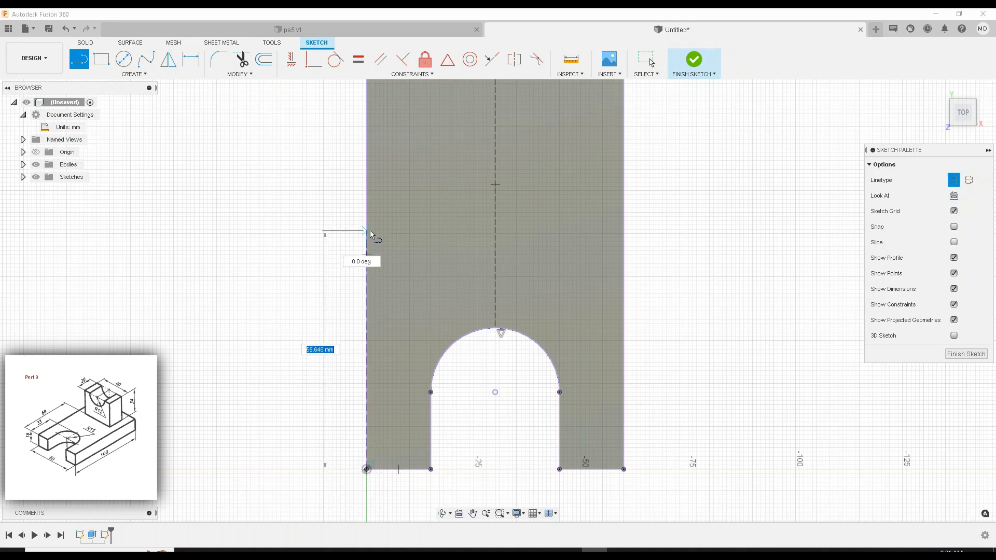
type("698")
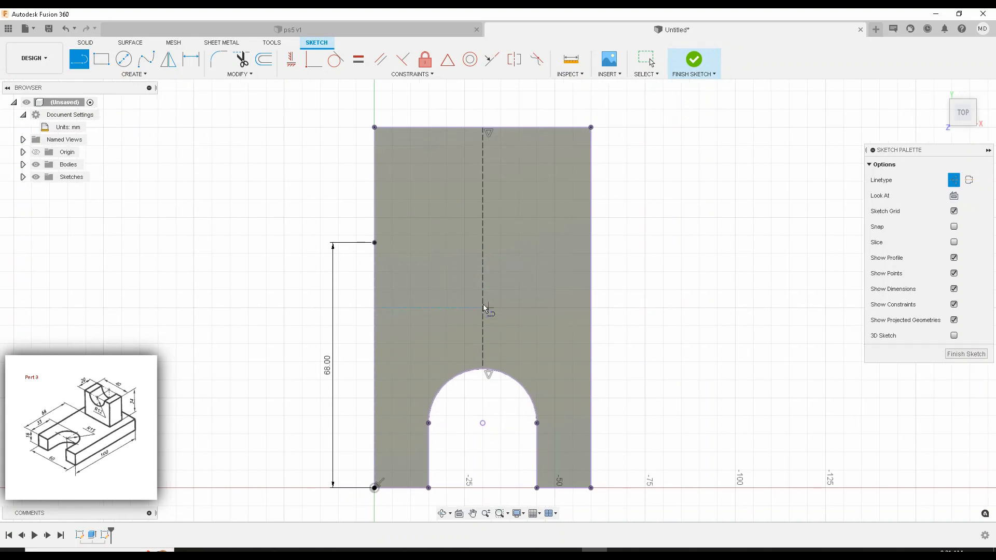
mouse_move(551, 349)
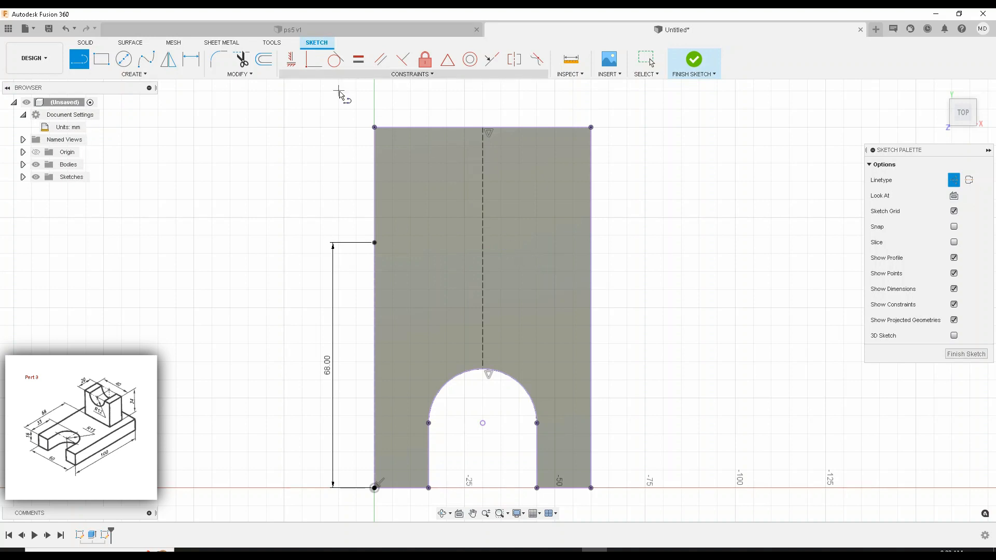
Add two 20 mm square rectangles flanking the centre line between the 20 mm-apart guides.
scroll("down", 3)
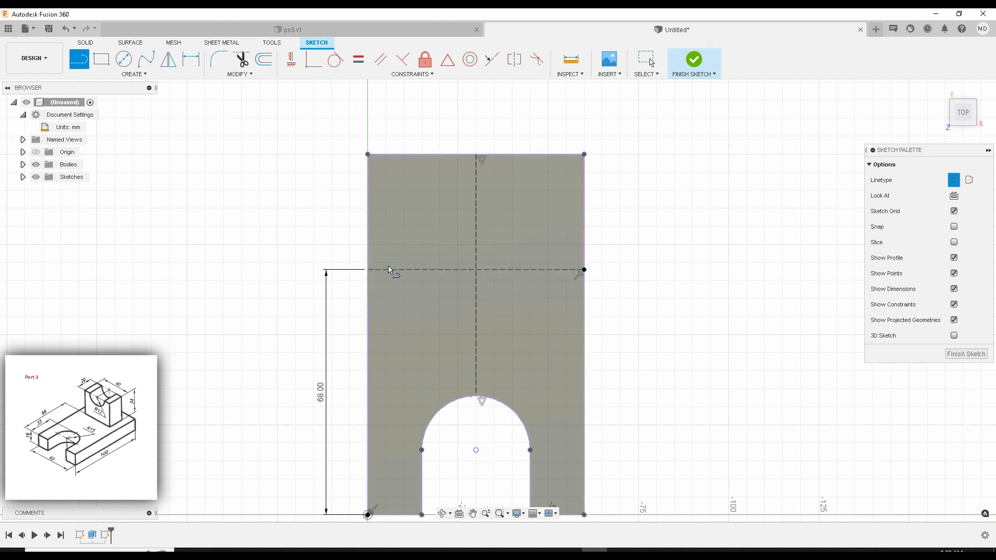
mouse_move(371, 269)
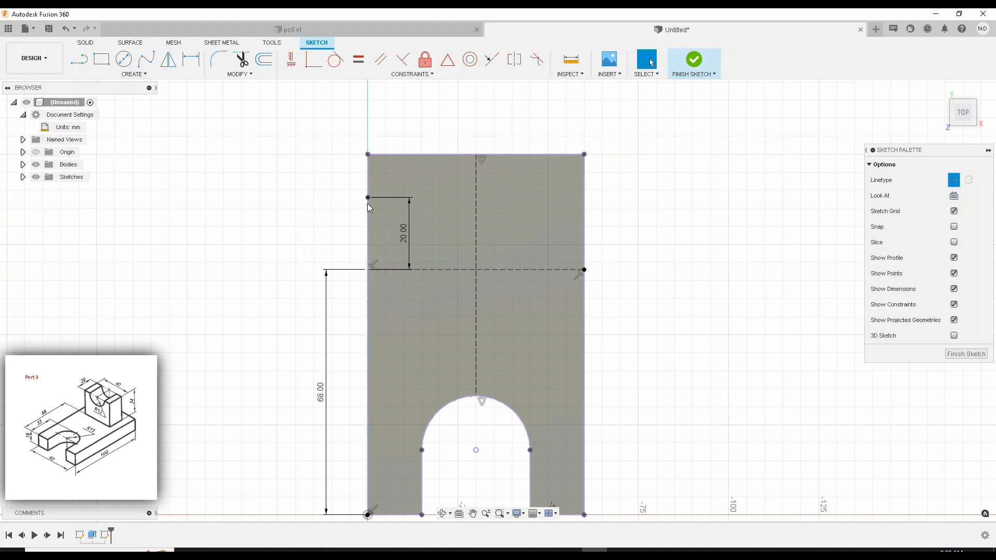
mouse_move(302, 139)
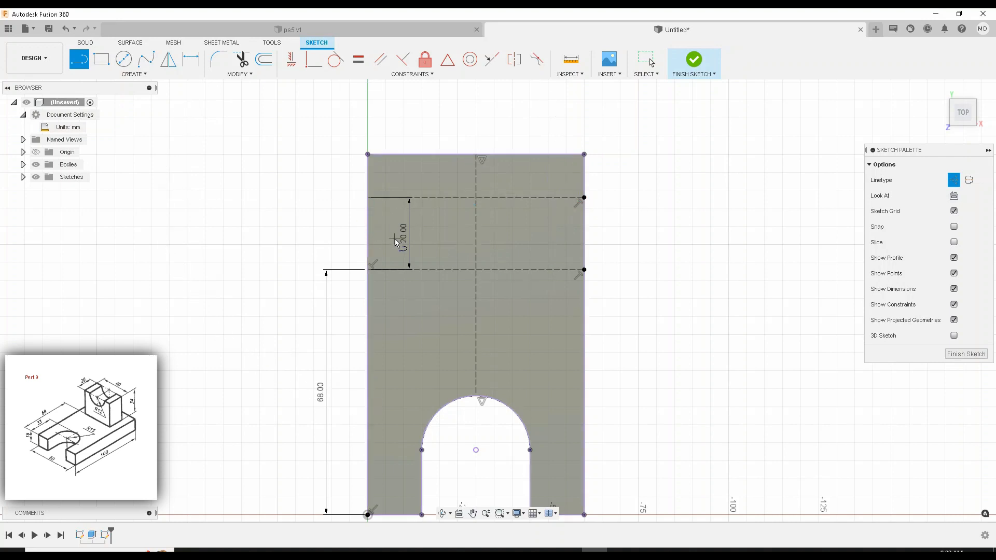
mouse_move(418, 289)
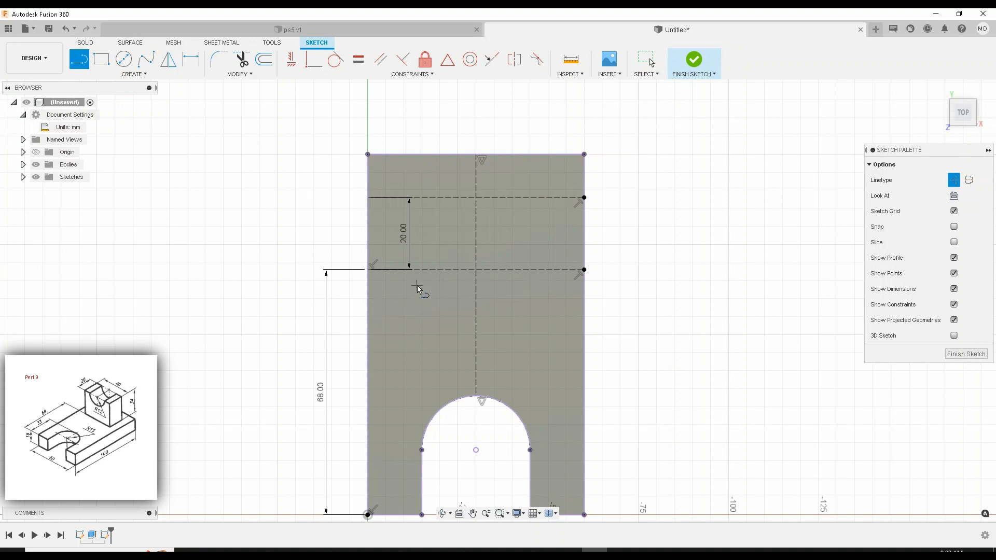
mouse_move(399, 217)
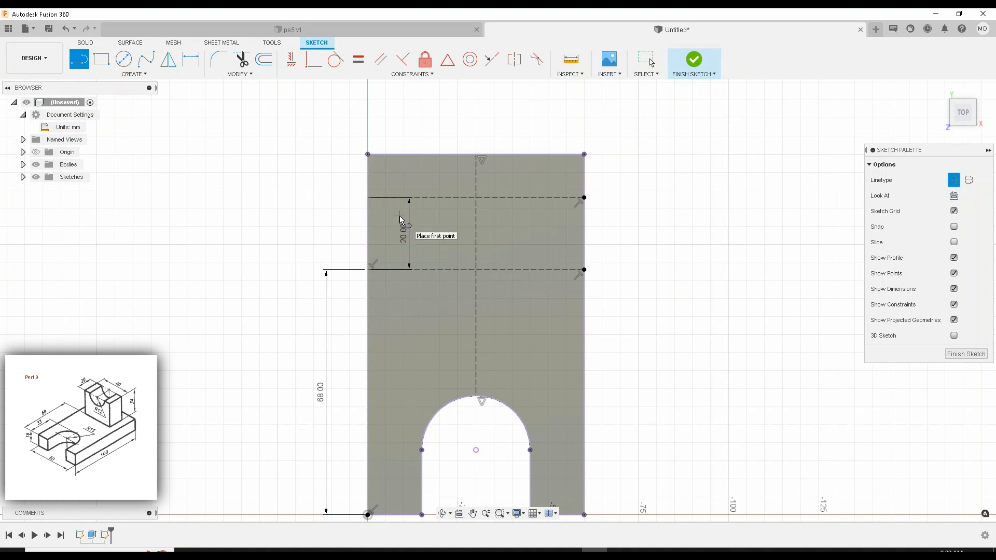
mouse_move(376, 315)
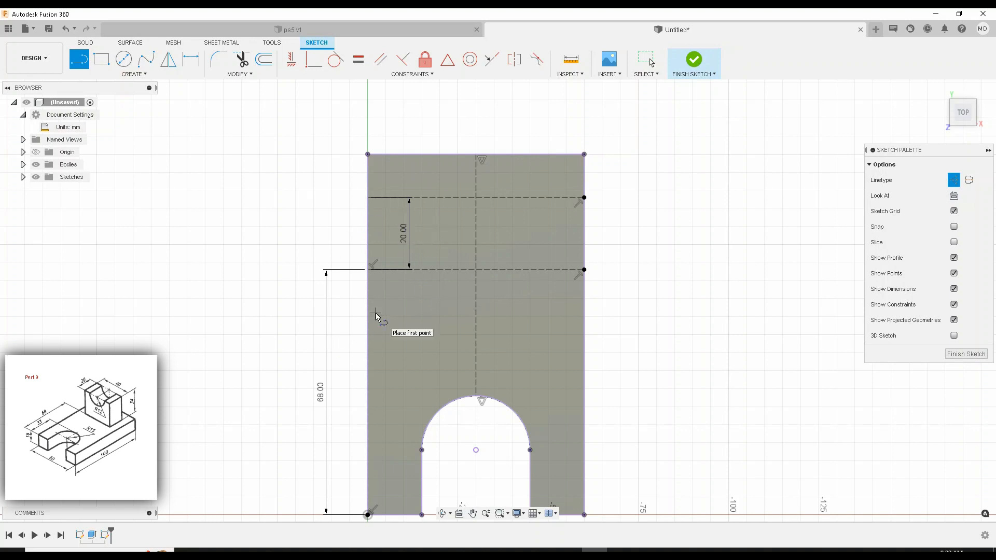
mouse_move(475, 203)
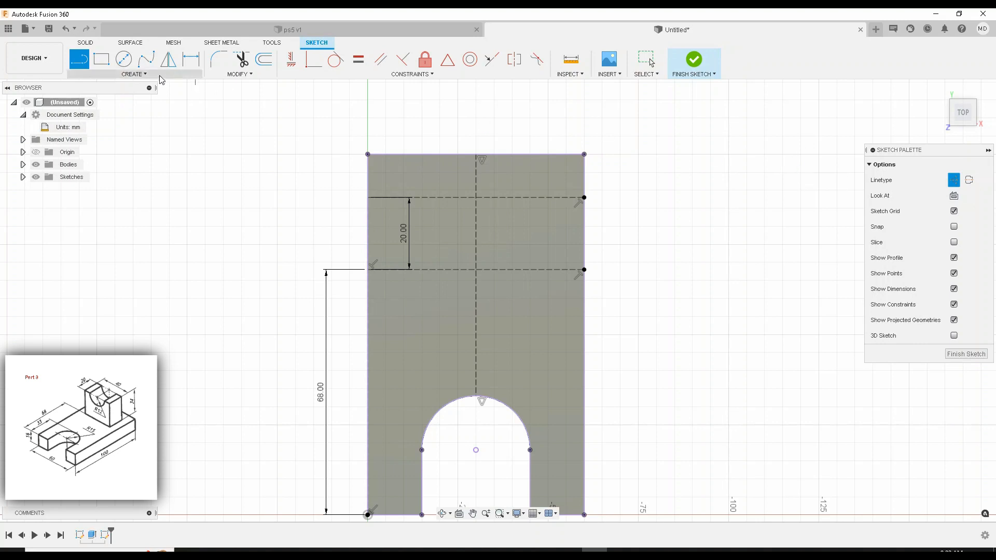
mouse_move(967, 179)
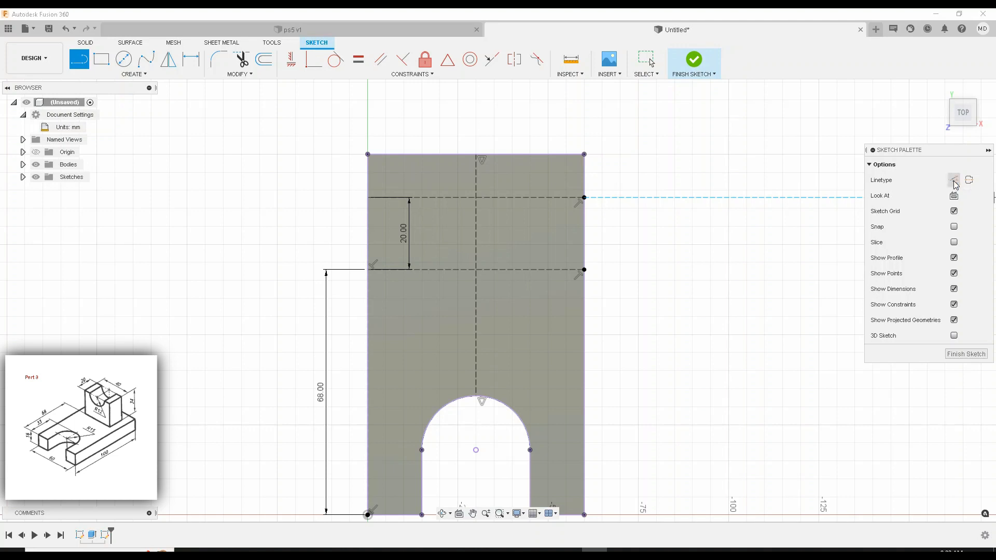
mouse_move(101, 58)
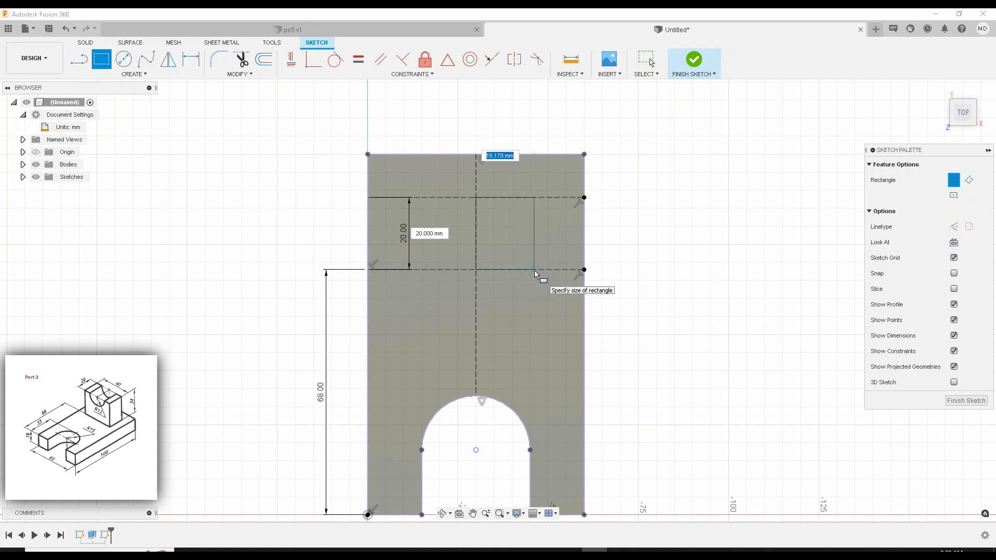
type("220")
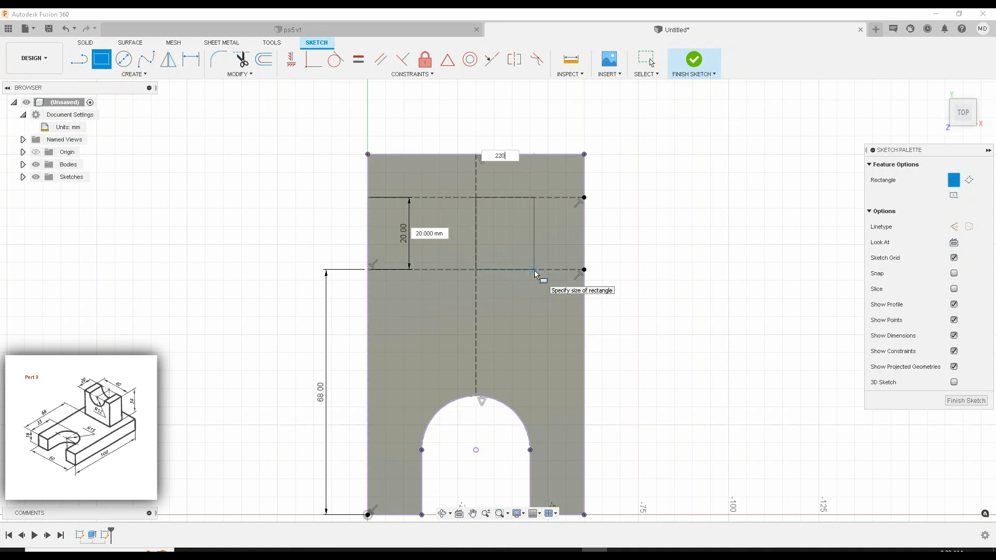
type("20")
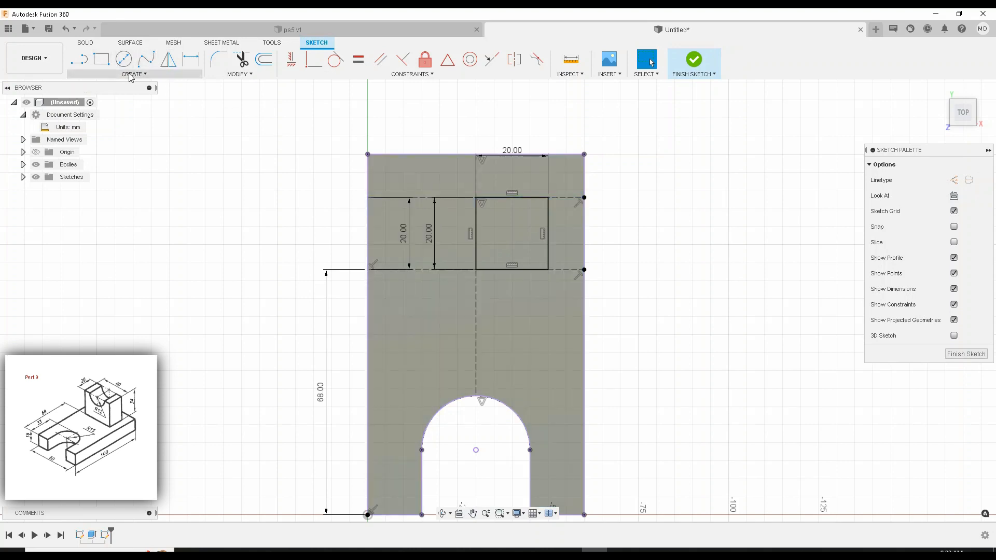
left_click(101, 59)
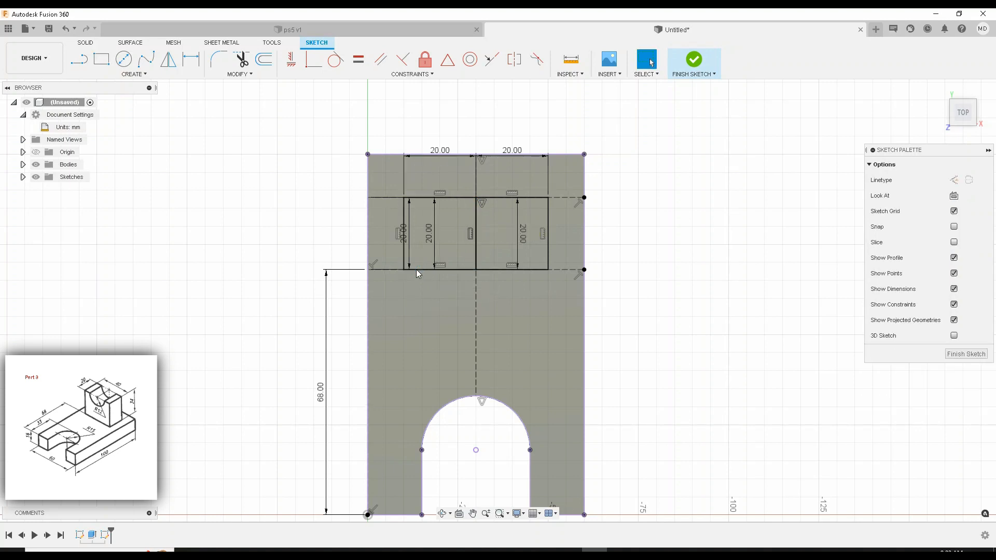
mouse_move(241, 60)
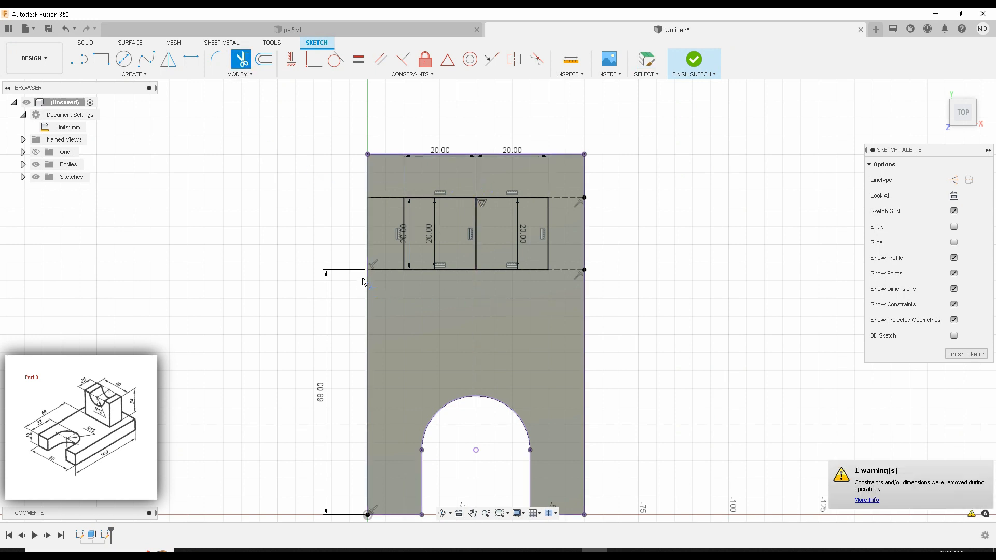
mouse_move(371, 251)
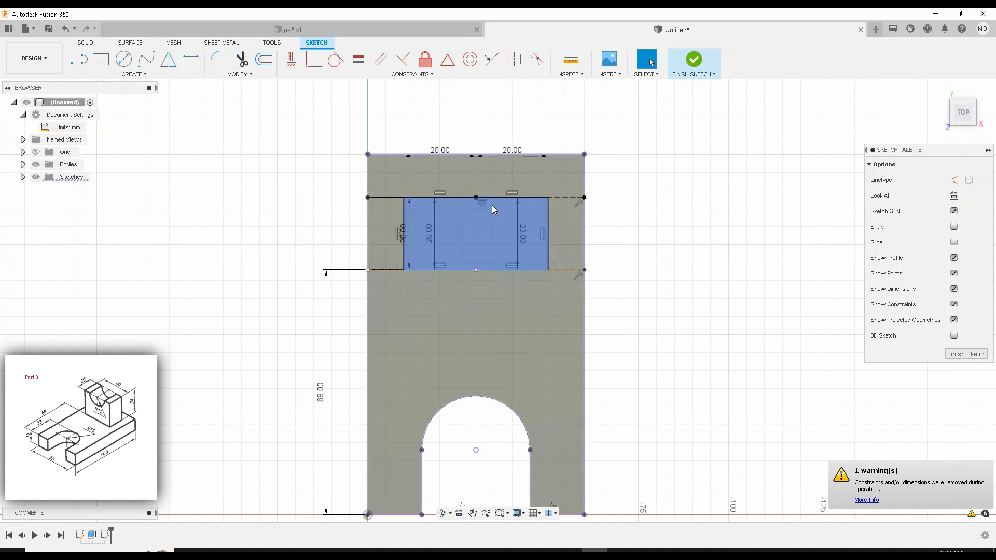
mouse_move(473, 242)
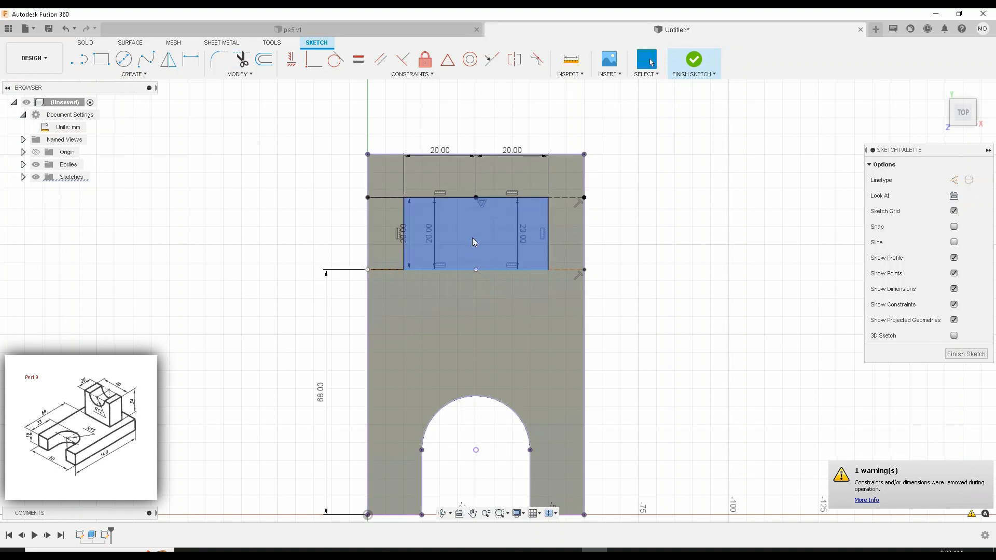
mouse_move(472, 222)
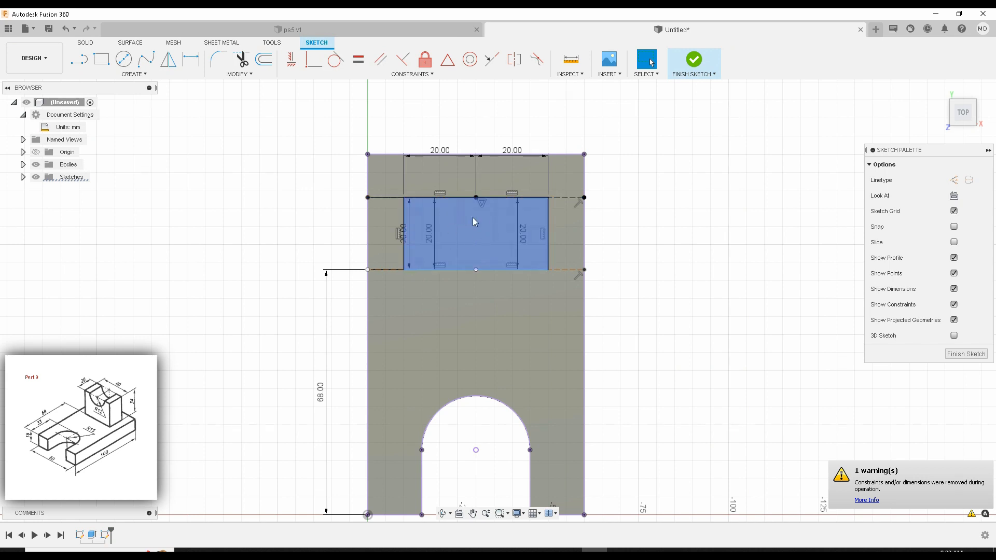
mouse_move(472, 235)
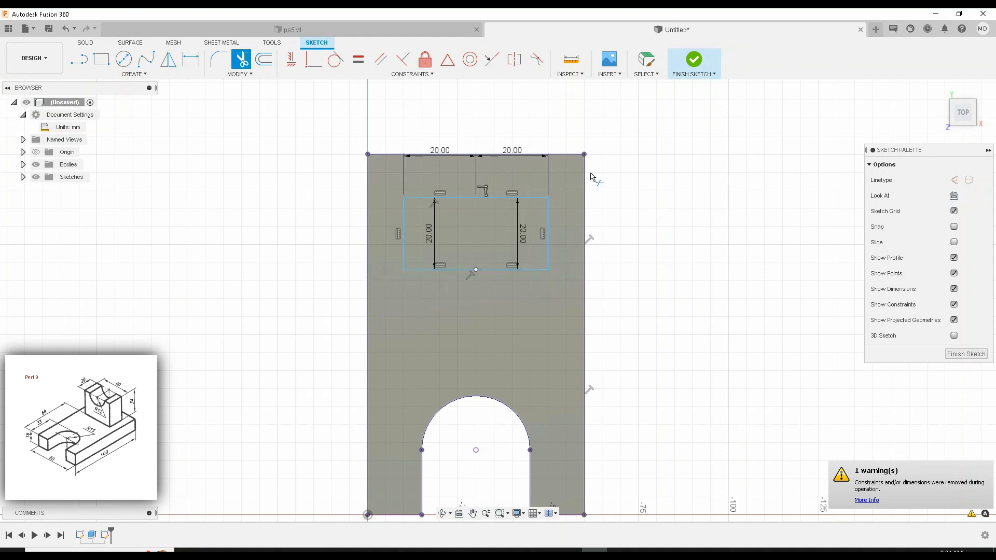
Trim away the leftover helper lines so one 40 × 20 mm rectangle remains.
left_click(511, 270)
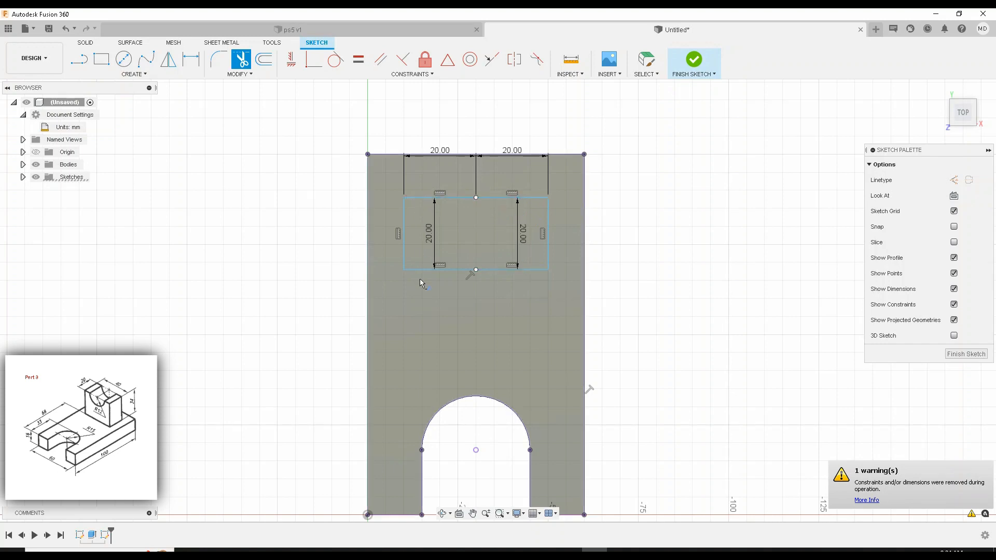
left_click(402, 235)
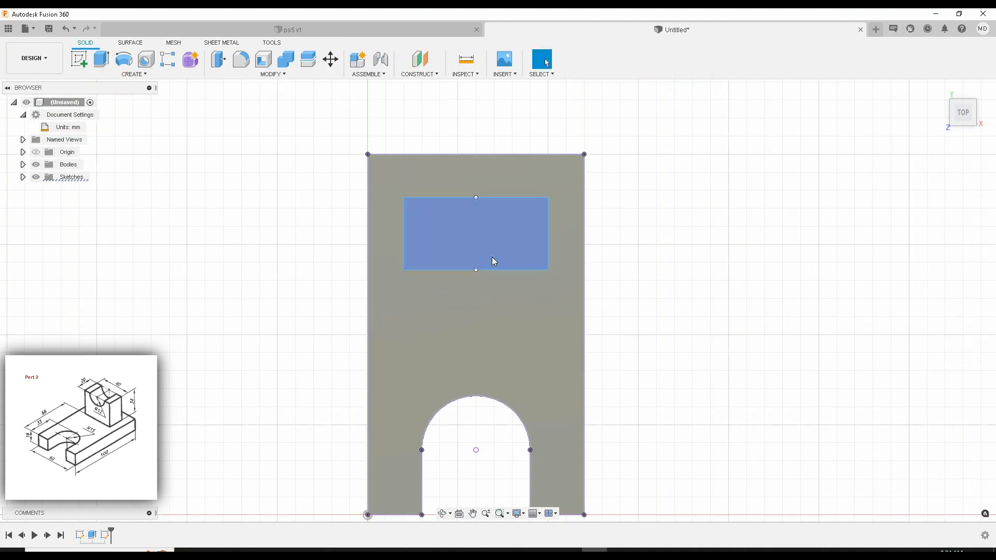
Finish the sketch and extrude the 40 × 20 mm rectangle upward as a joined upright block.
left_click(475, 234)
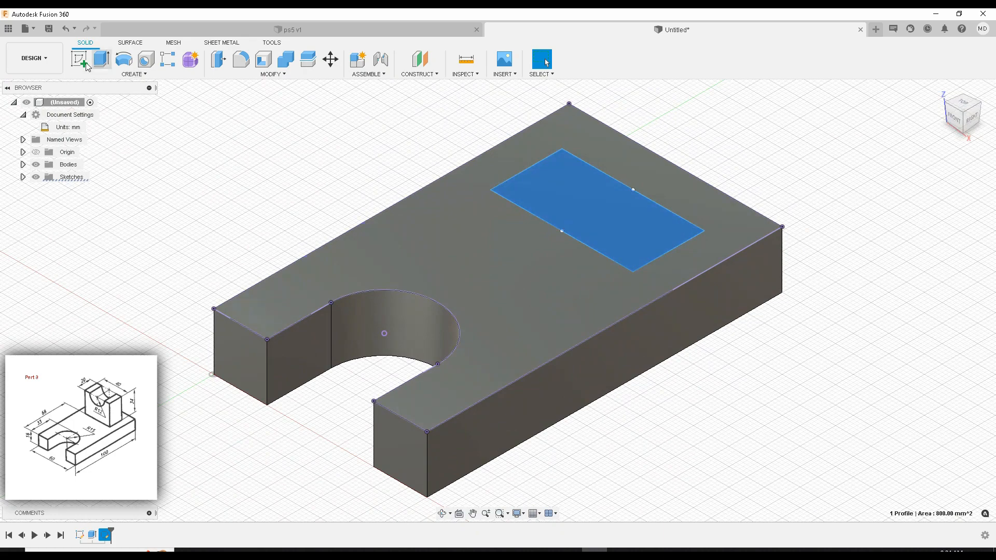
left_click(81, 60)
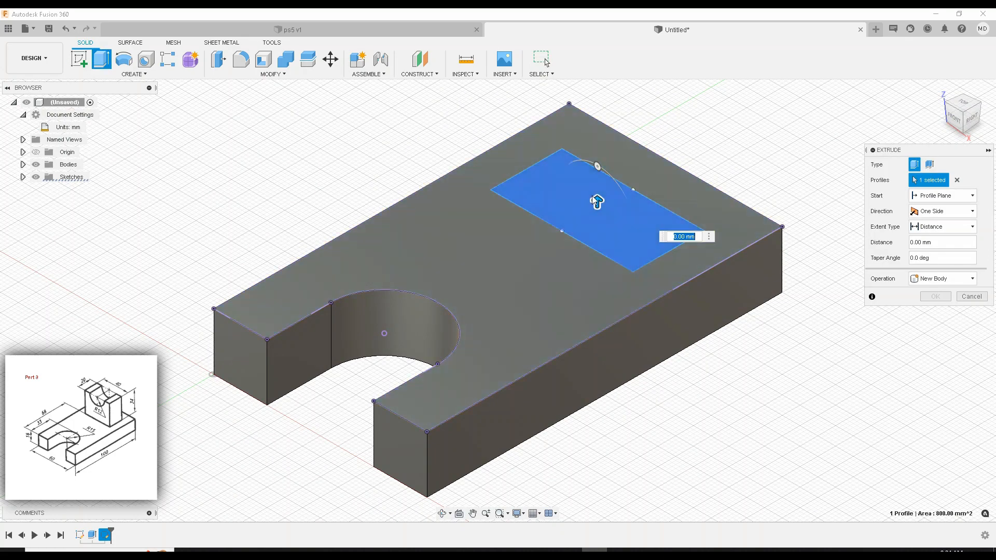
left_click_drag(595, 165, 595, 191)
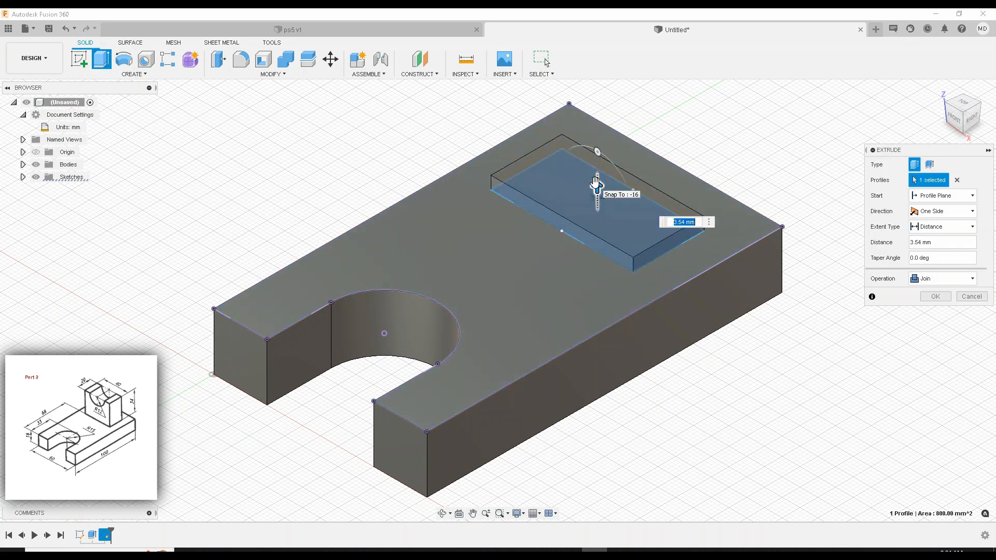
left_click(935, 295)
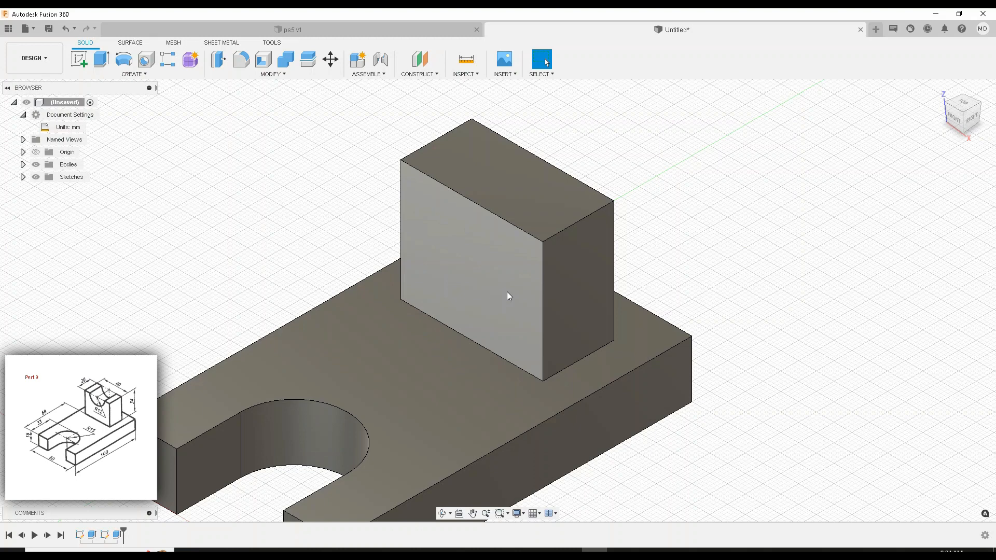
mouse_move(508, 267)
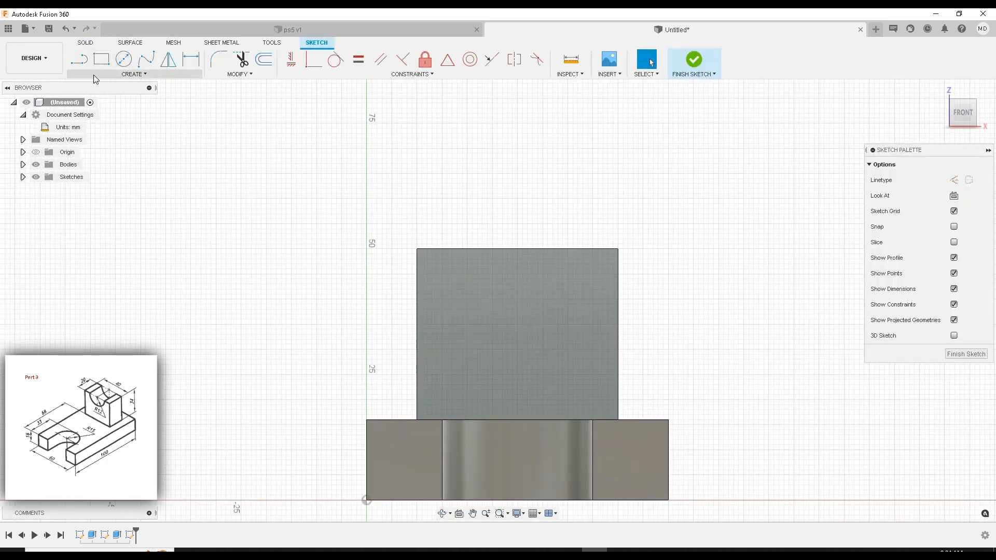
mouse_move(222, 262)
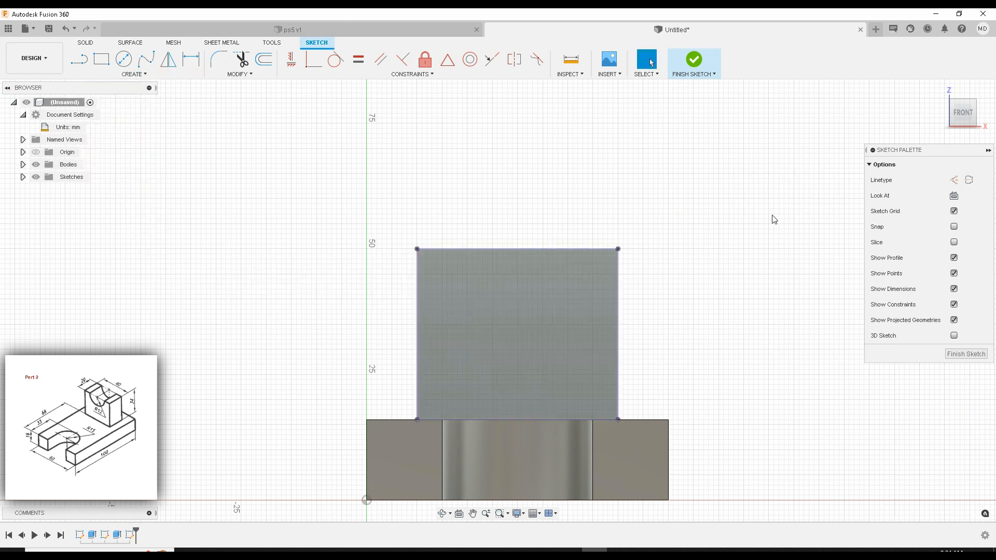
mouse_move(146, 59)
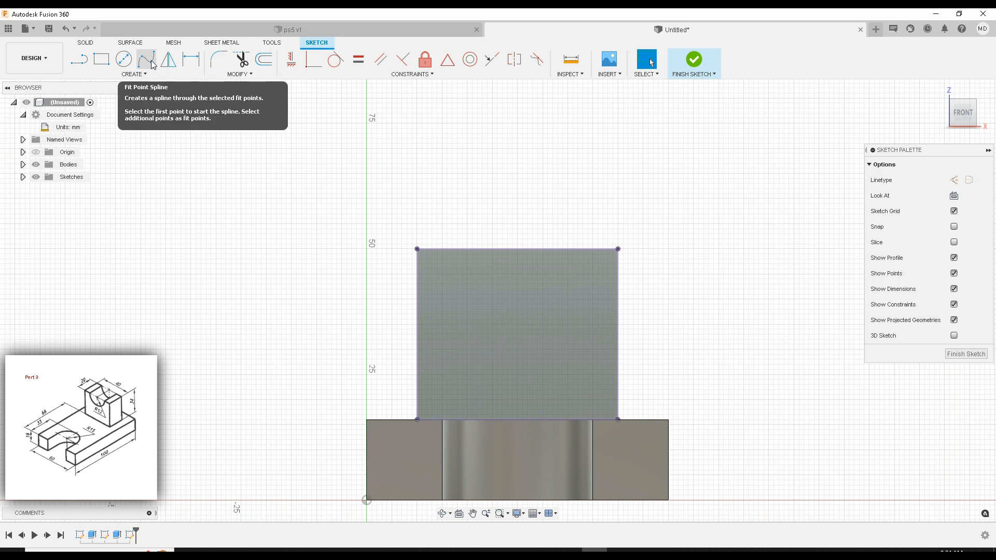
mouse_move(432, 238)
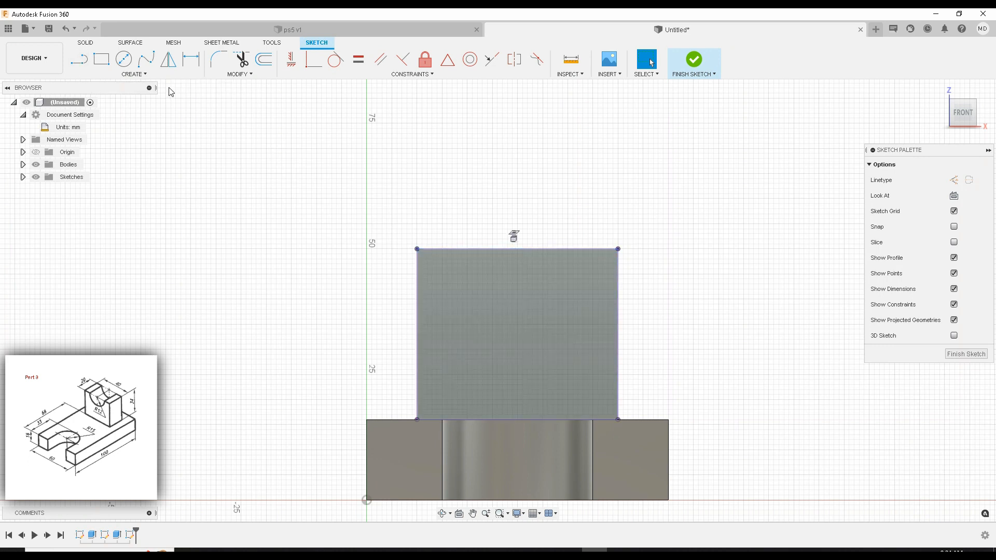
mouse_move(123, 59)
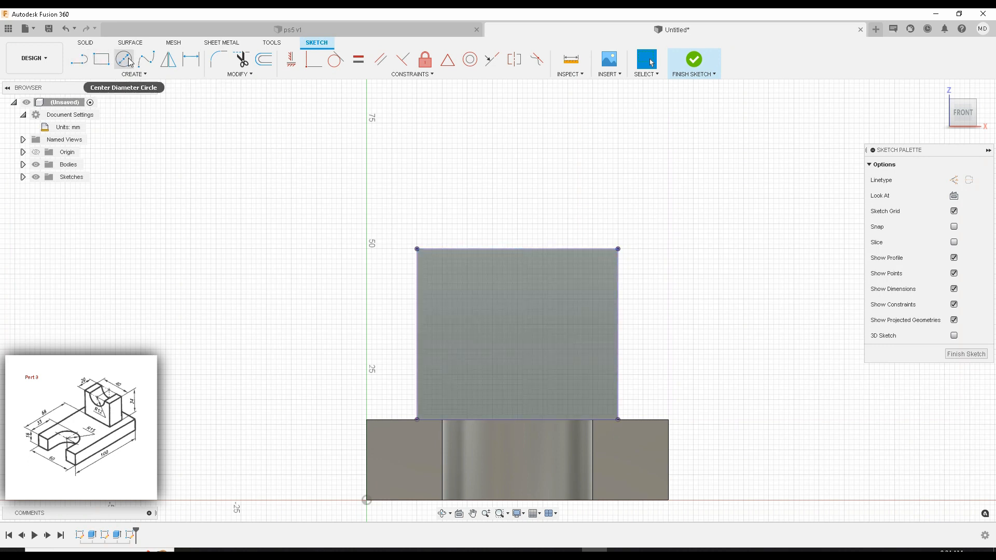
Draw a 24 mm centre-diameter circle centred on the front face's top-edge midpoint.
left_click(124, 59)
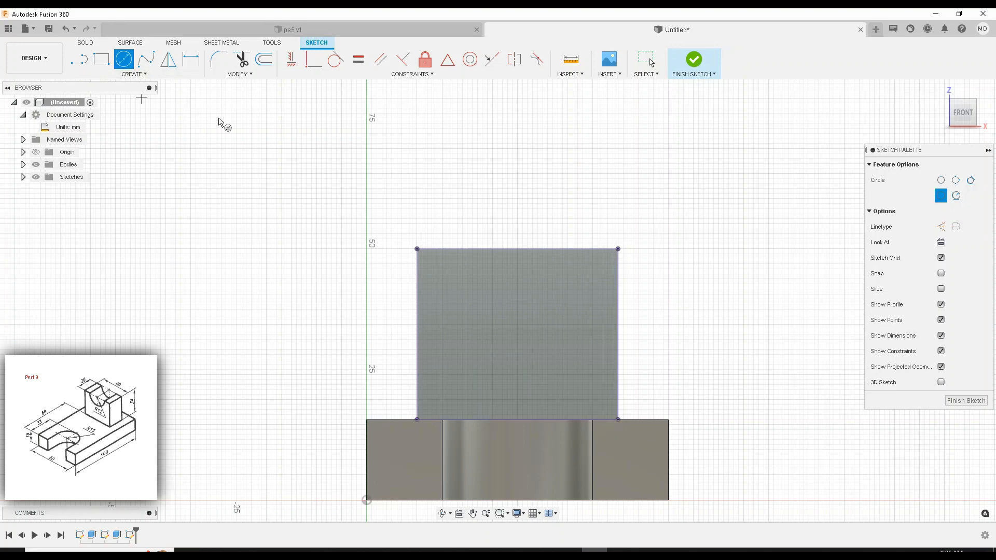
mouse_move(417, 250)
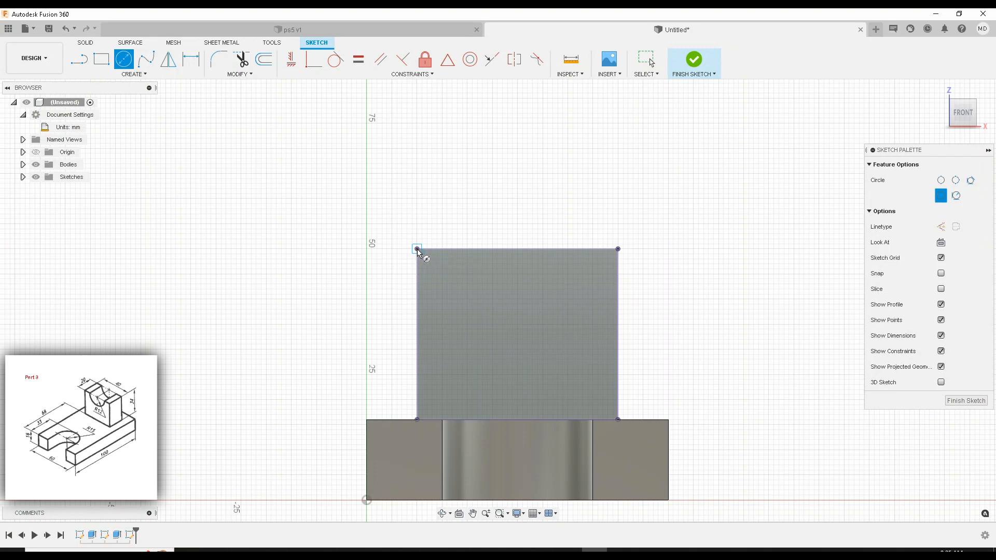
mouse_move(506, 257)
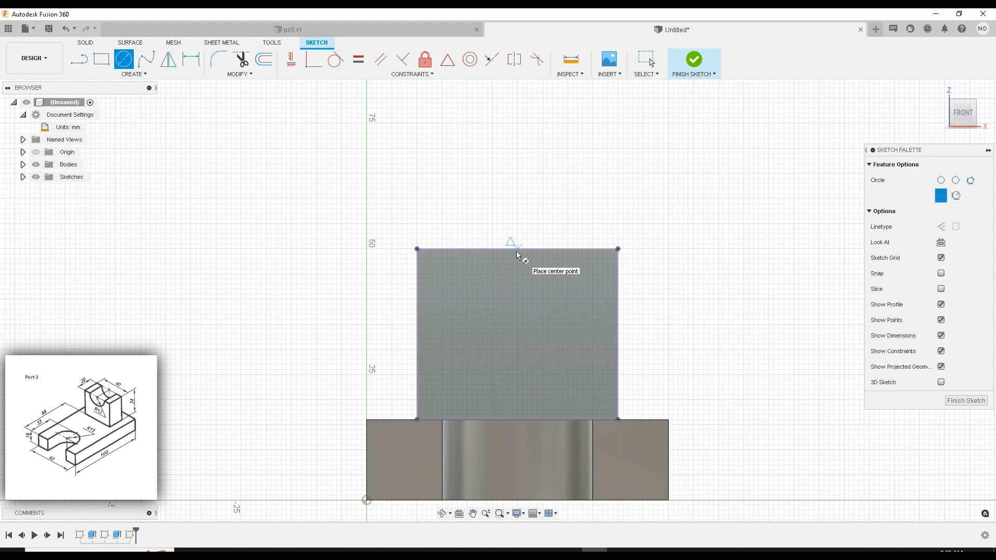
left_click(515, 248)
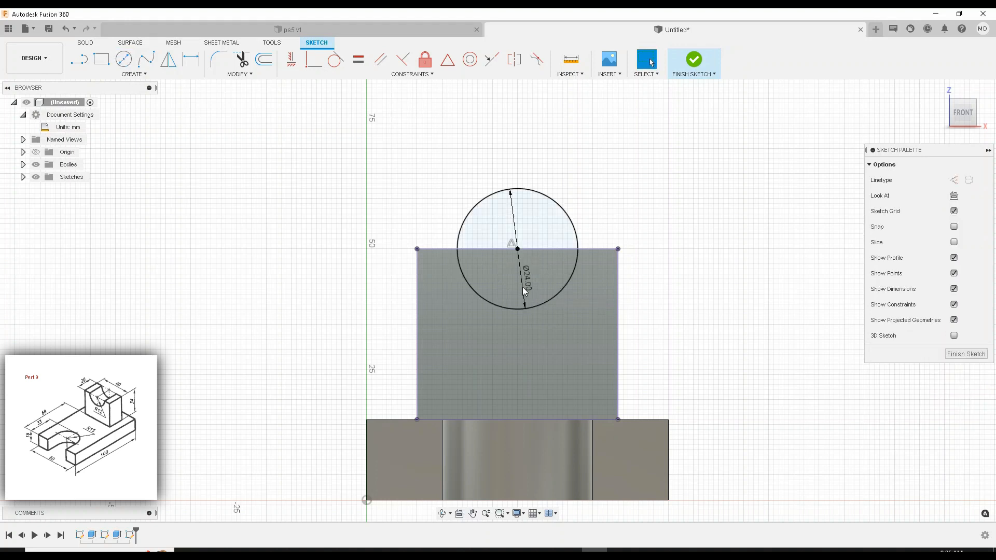
left_click(485, 294)
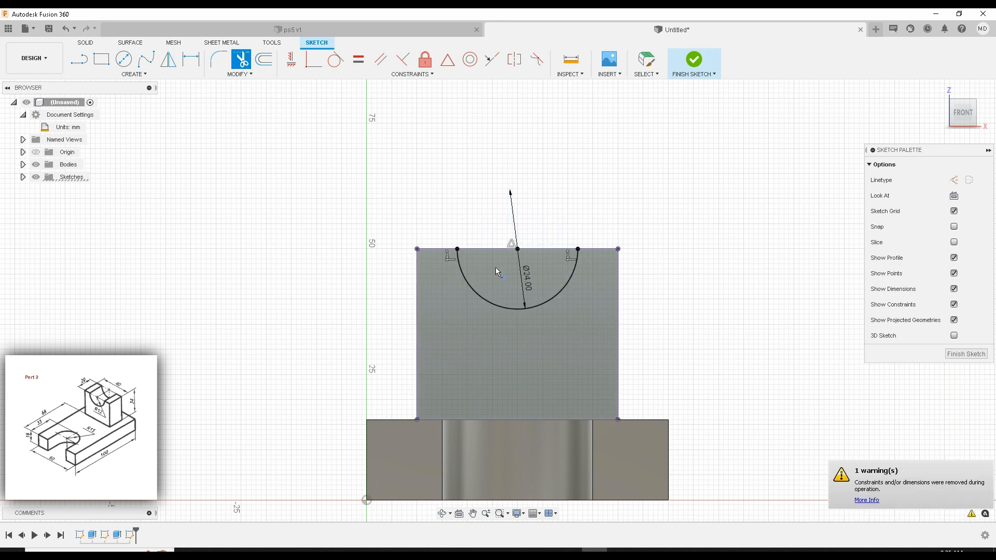
Trim the circle's upper half to a downward semicircle and finish the sketch.
left_click(497, 266)
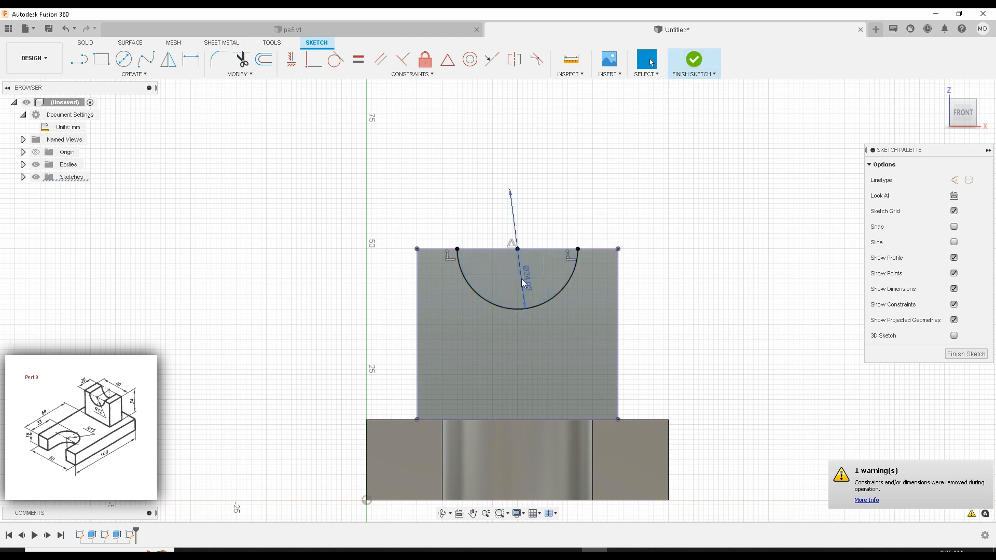
left_click(501, 292)
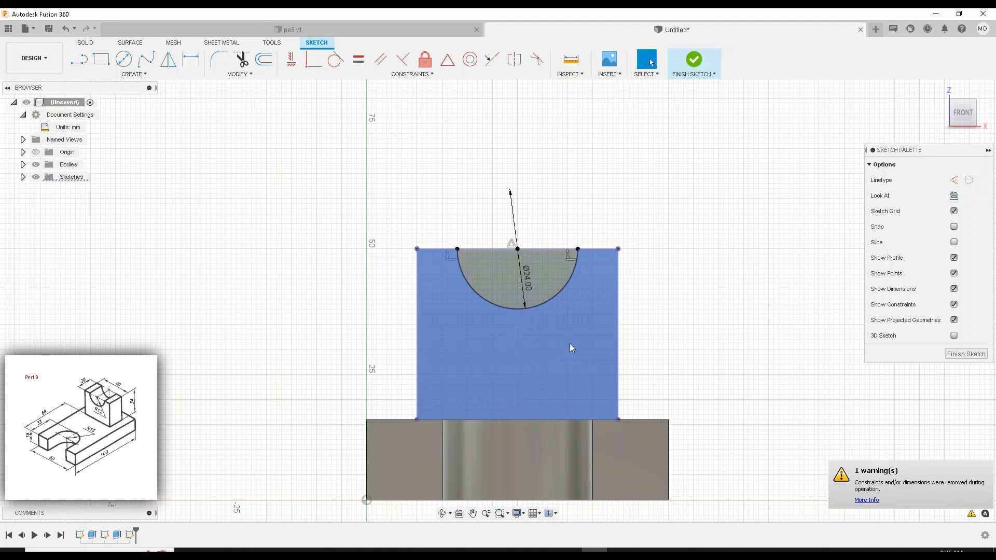
mouse_move(549, 372)
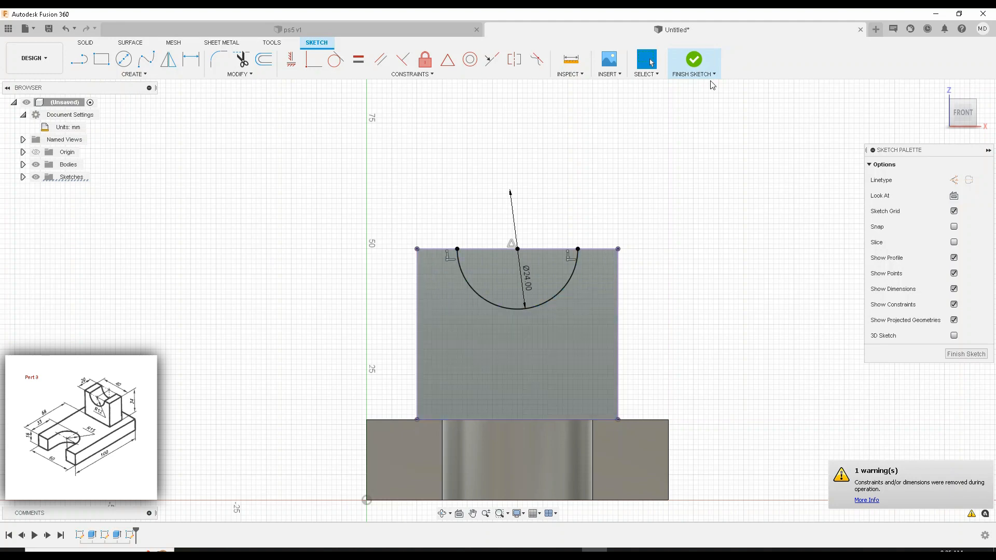
left_click(694, 60)
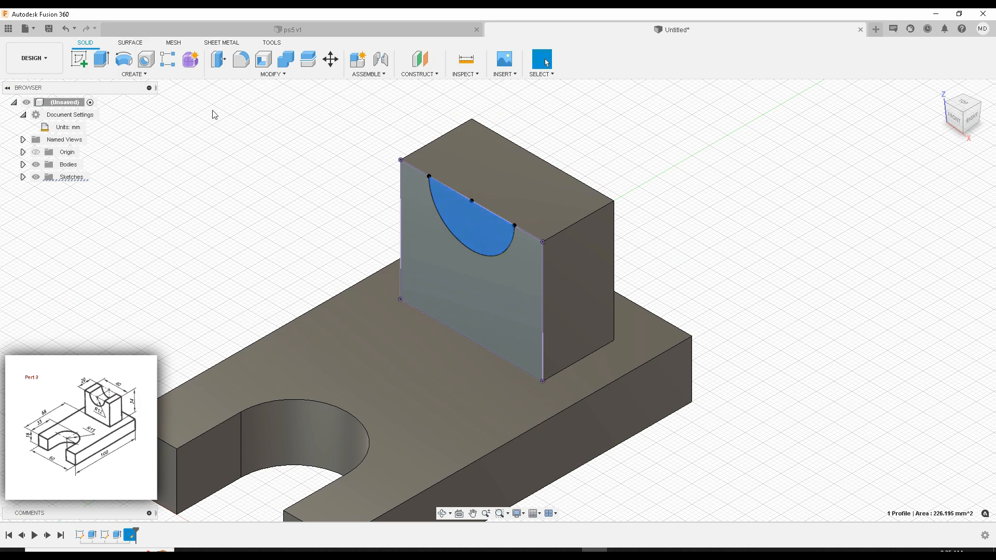
Extrude-cut the semicircle profile through the upright block to form the cradle.
left_click(99, 59)
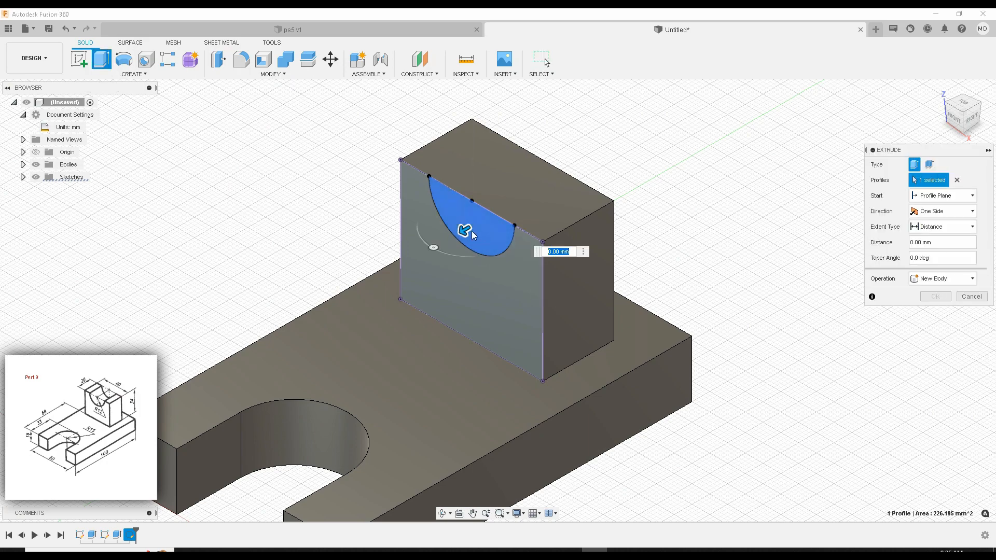
left_click_drag(463, 231, 613, 141)
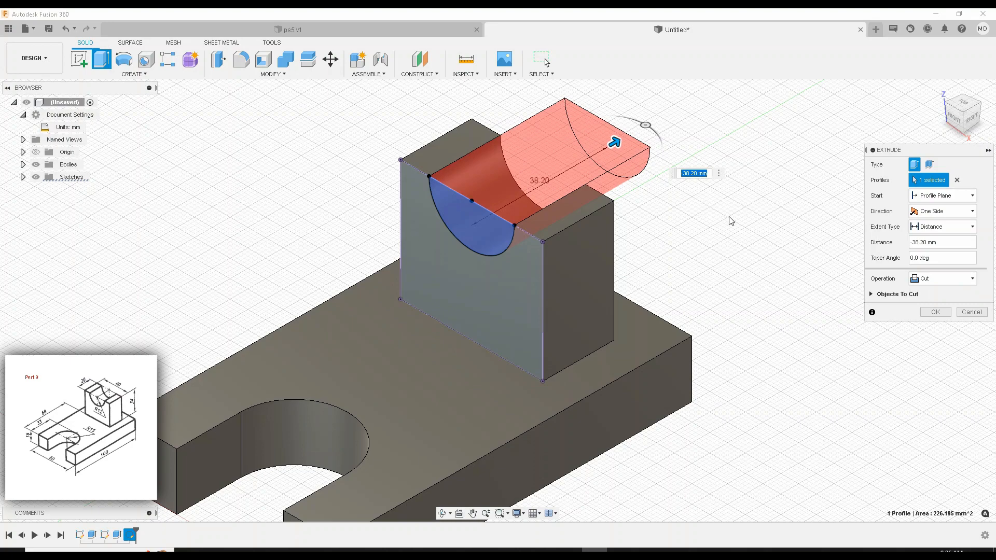
left_click(933, 312)
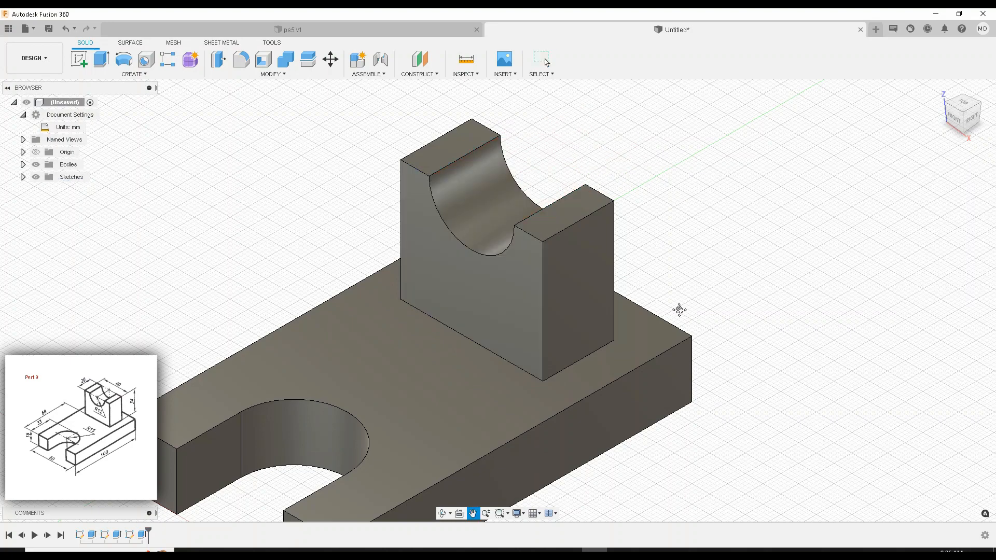